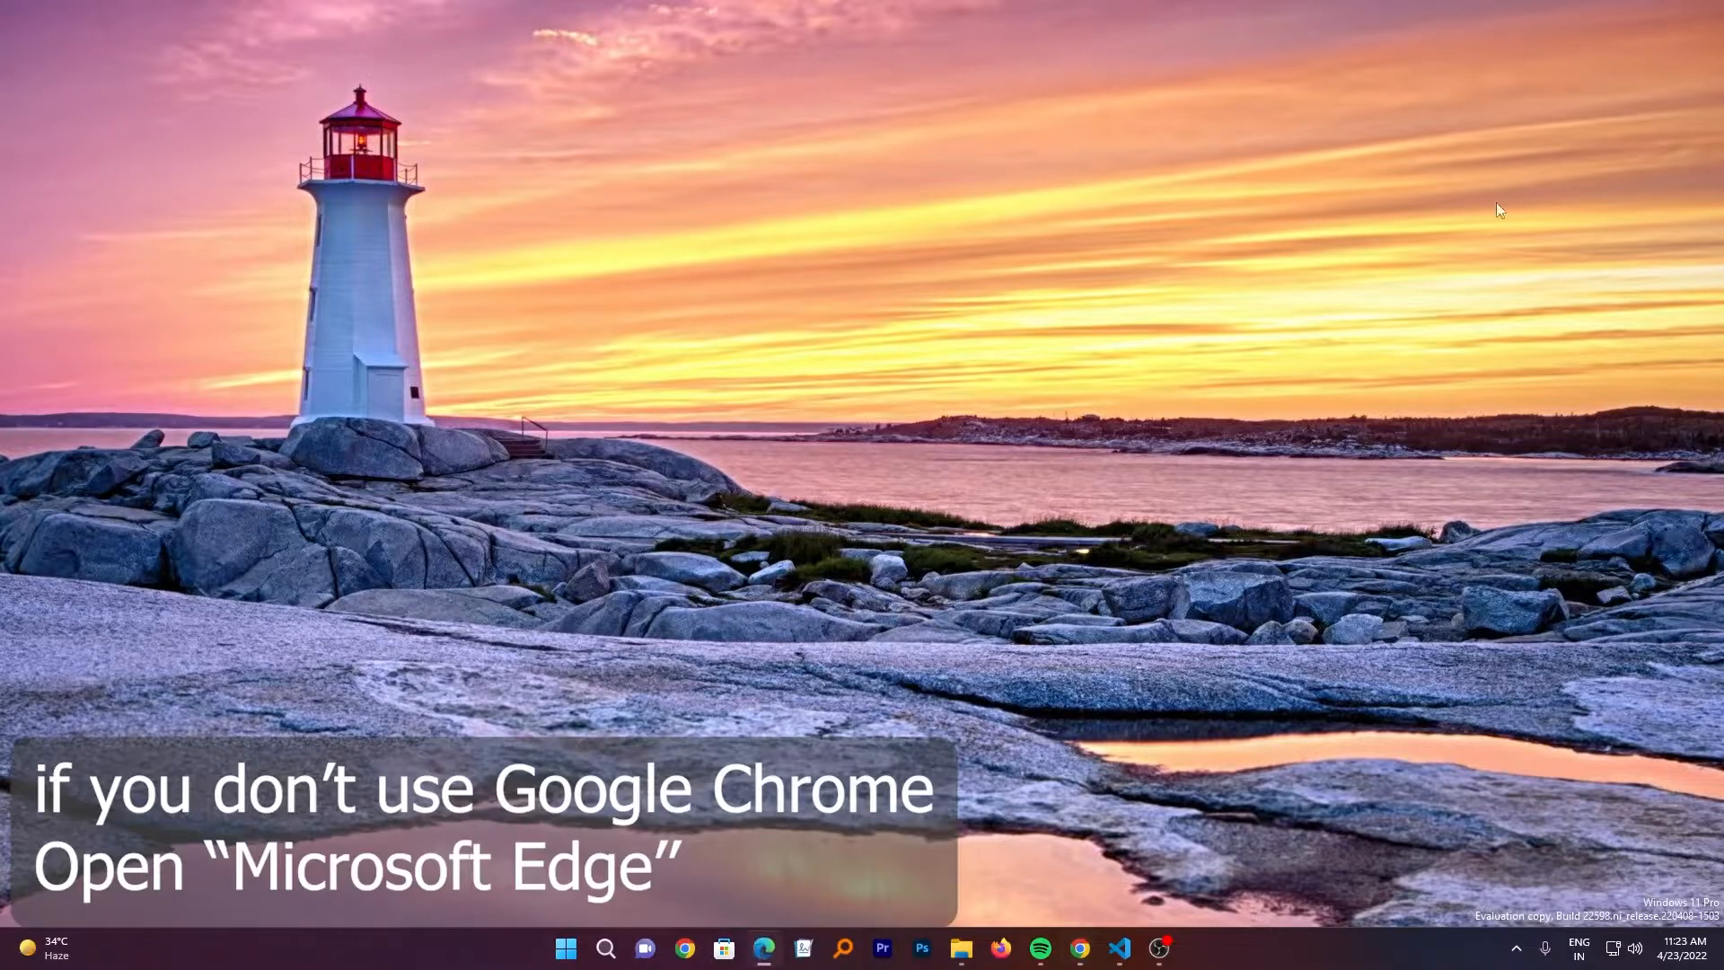
- Open Microsoft Edge and search the web for 'pdfsam'
{"action": "left_click", "coordinate": [764, 948]}
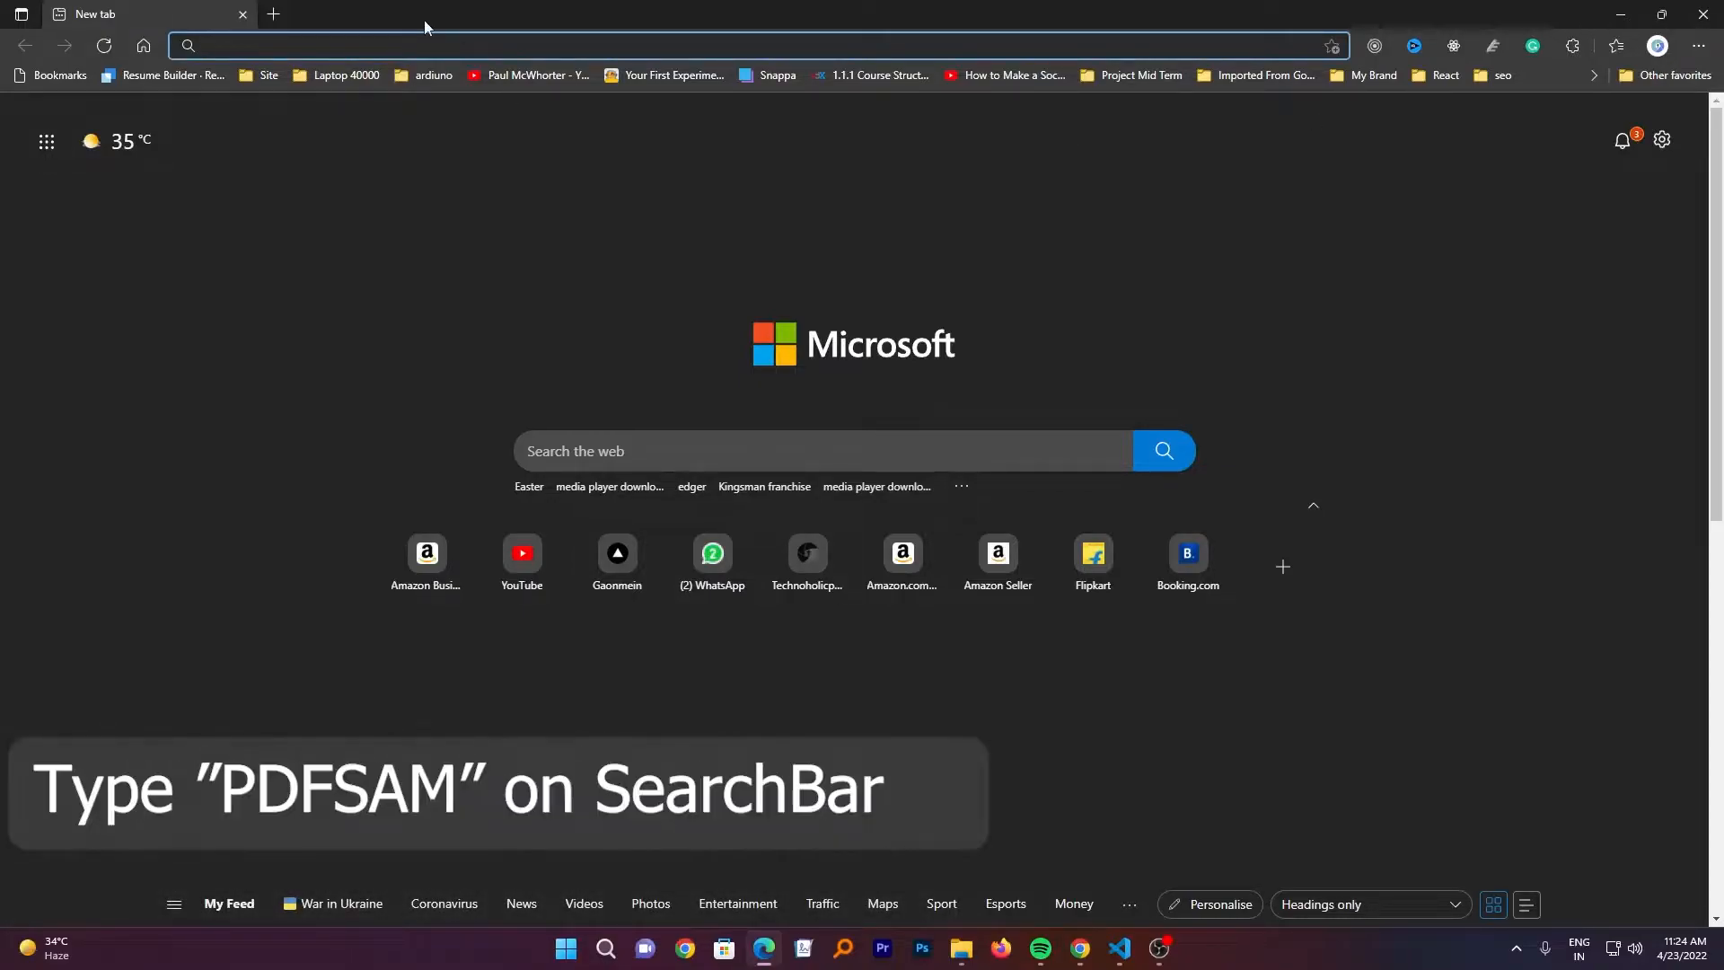
{"action": "type", "text": "pd"}
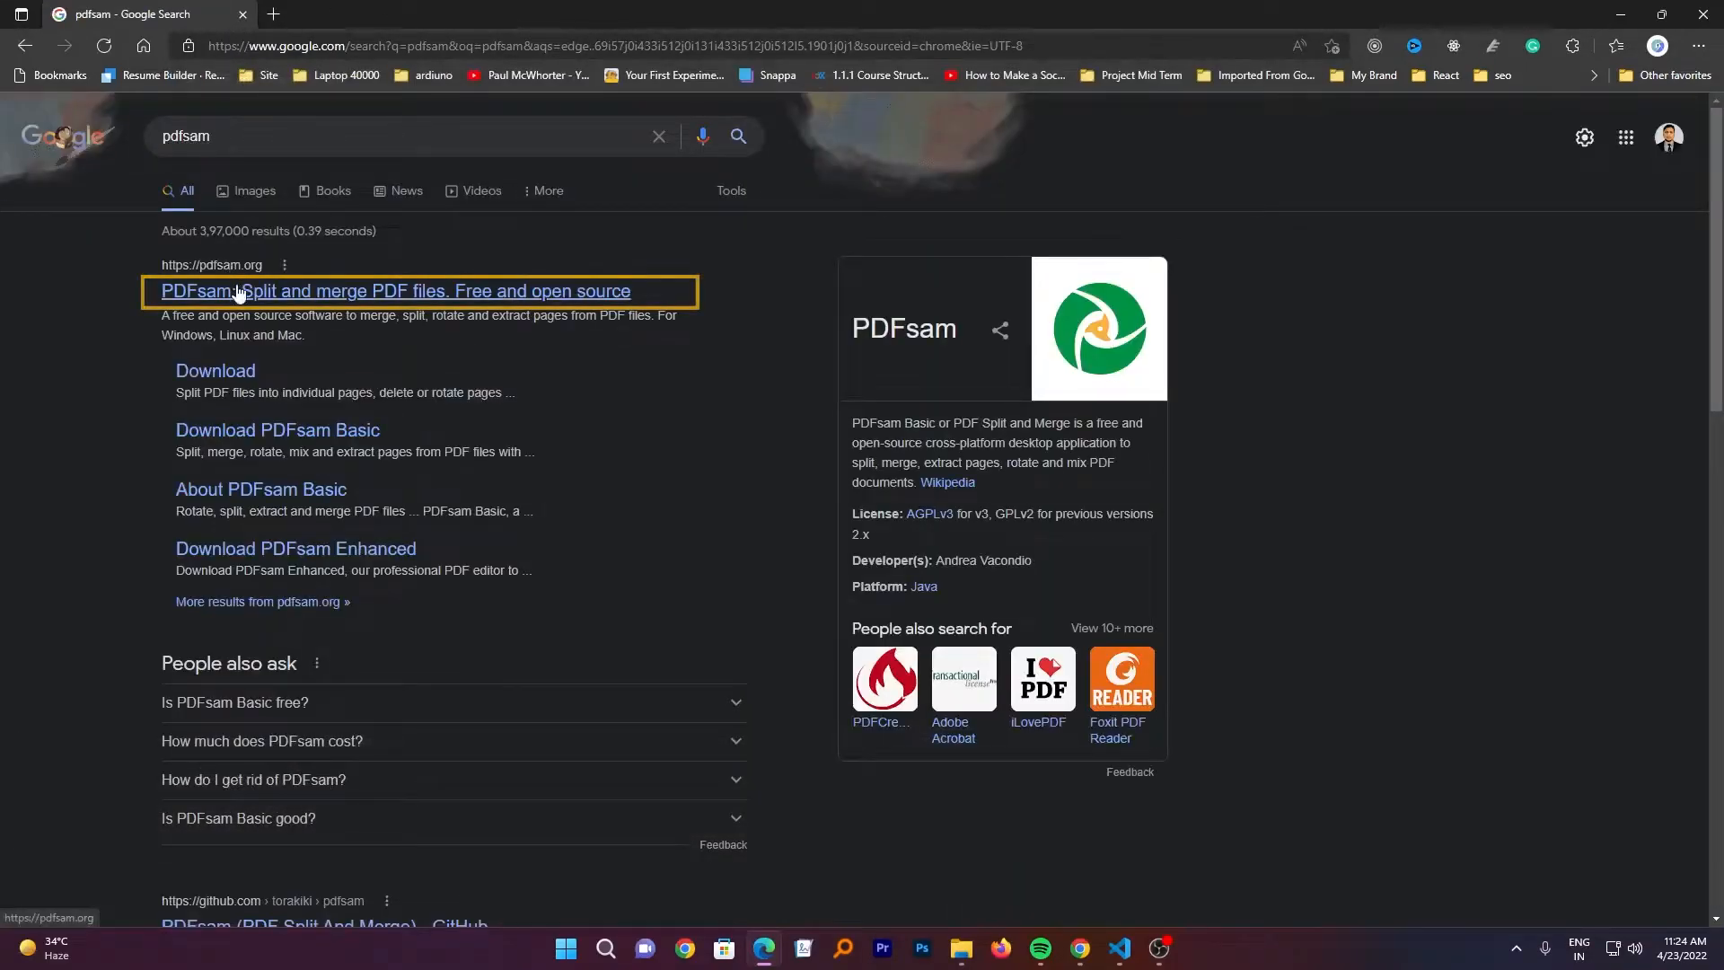
- Open the official pdfsam.org result and scroll down to the Windows downloader
{"action": "left_click", "coordinate": [395, 290]}
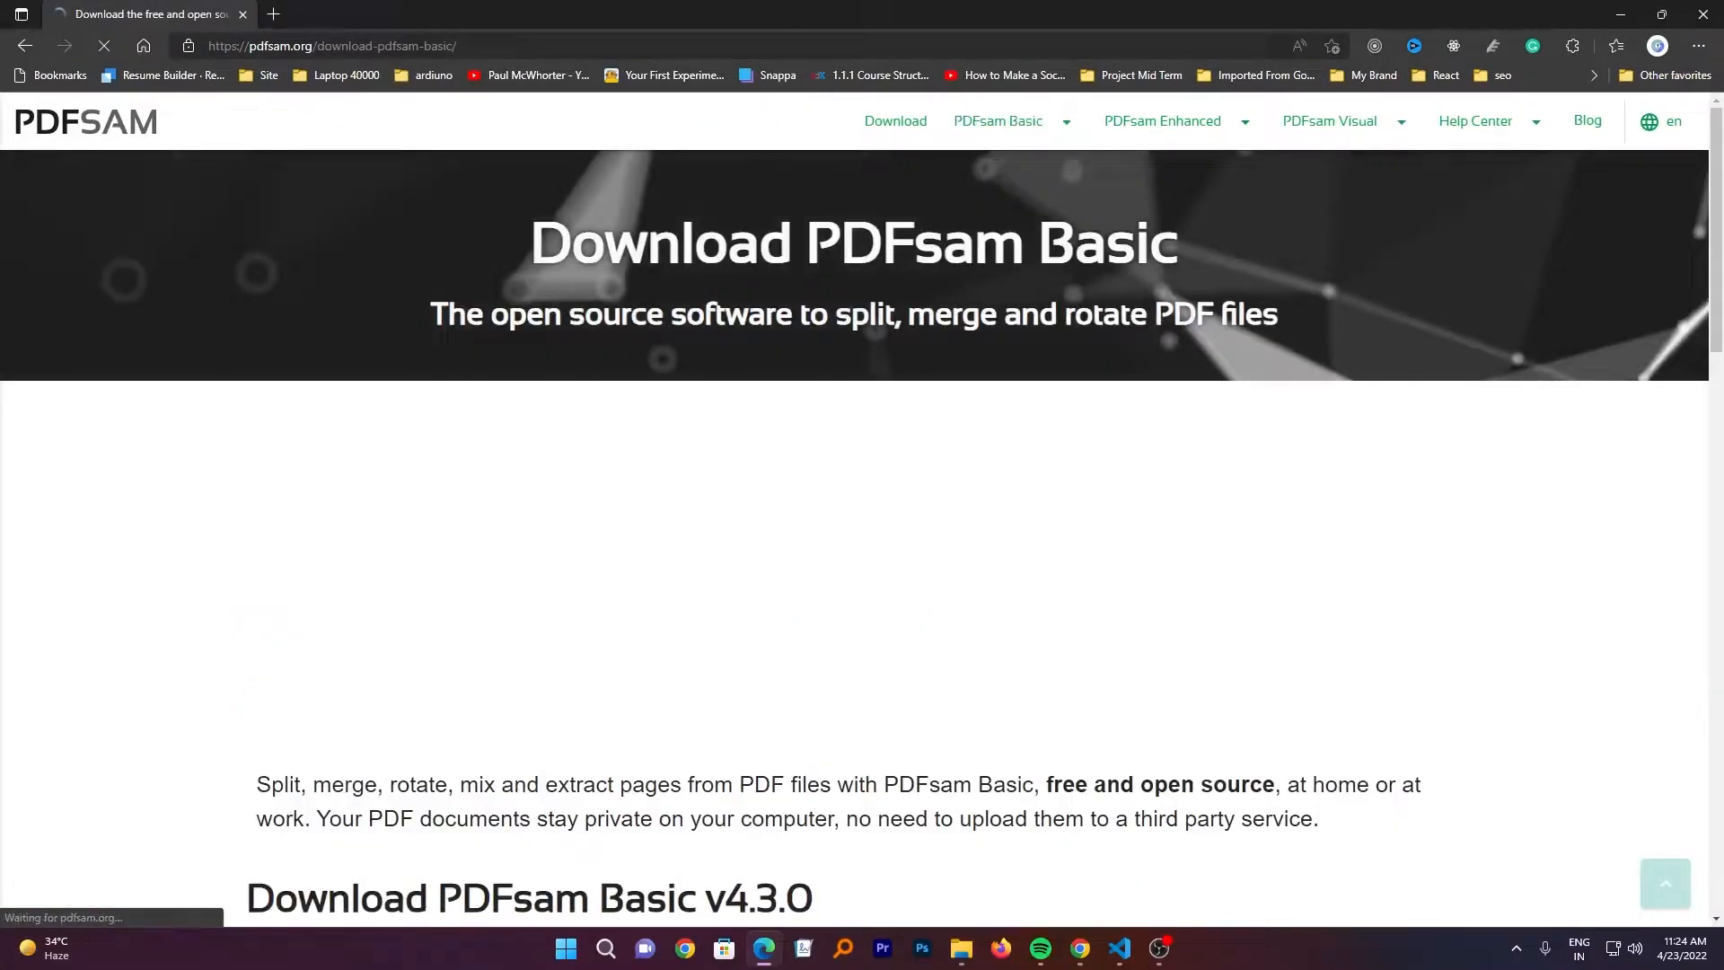
{"action": "scroll", "scroll_direction": "down", "scroll_amount": 3}
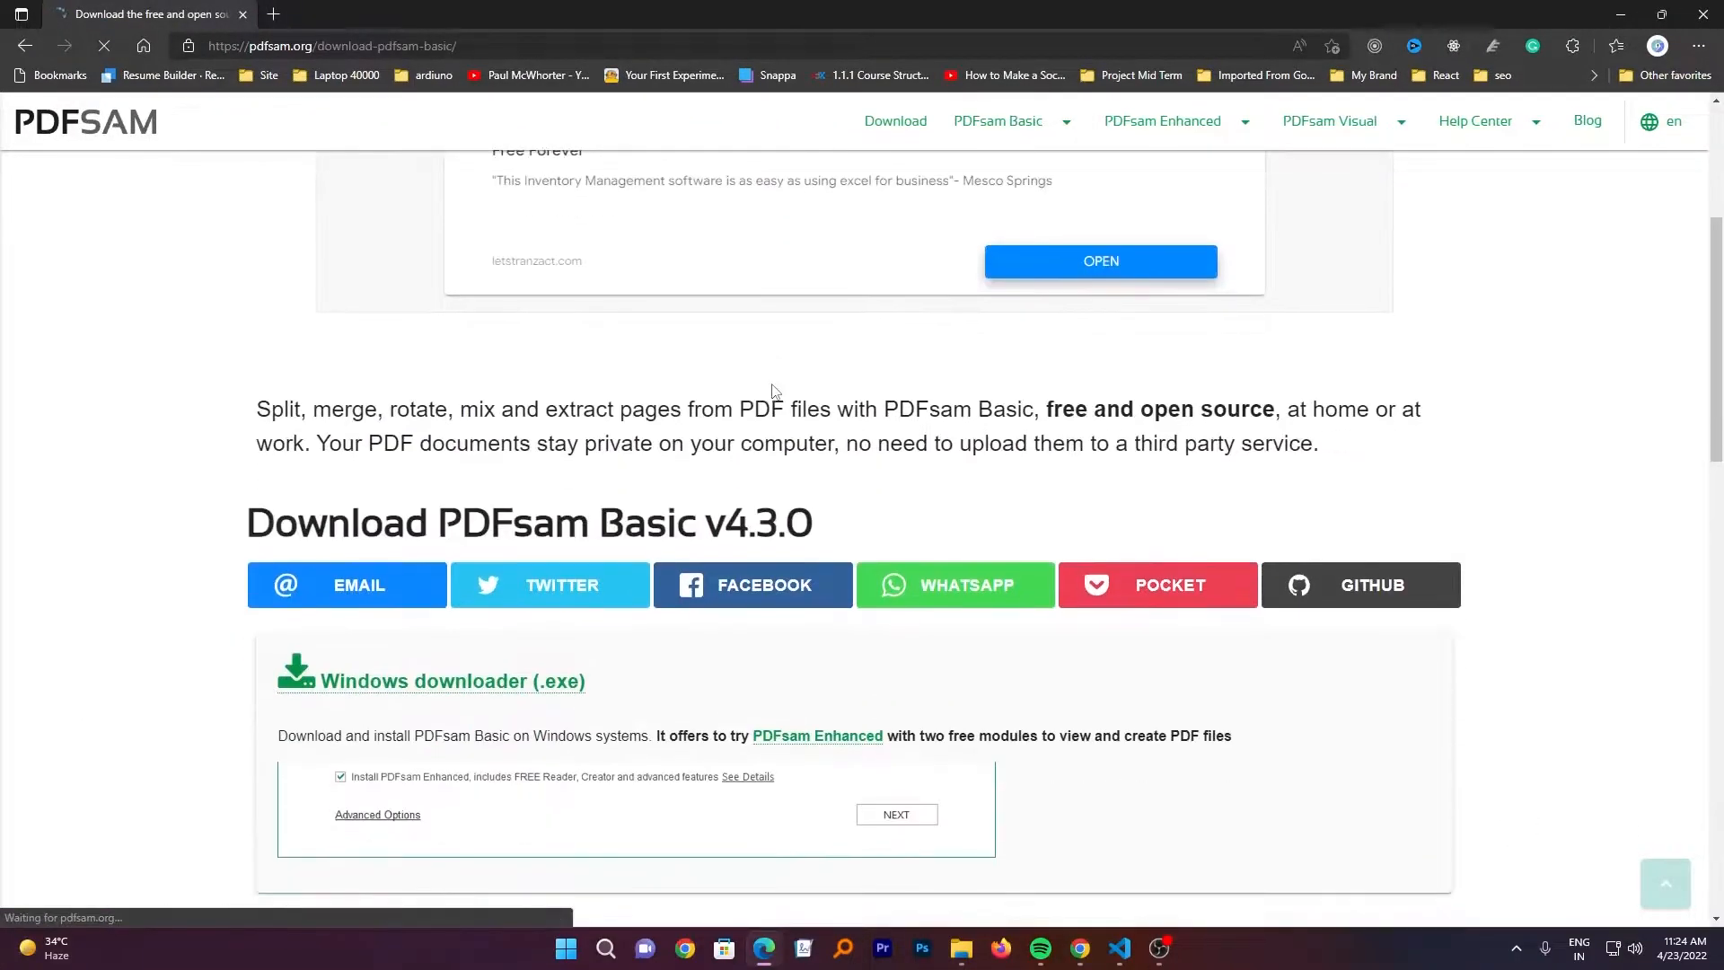
{"action": "scroll", "scroll_direction": "down", "scroll_amount": 3}
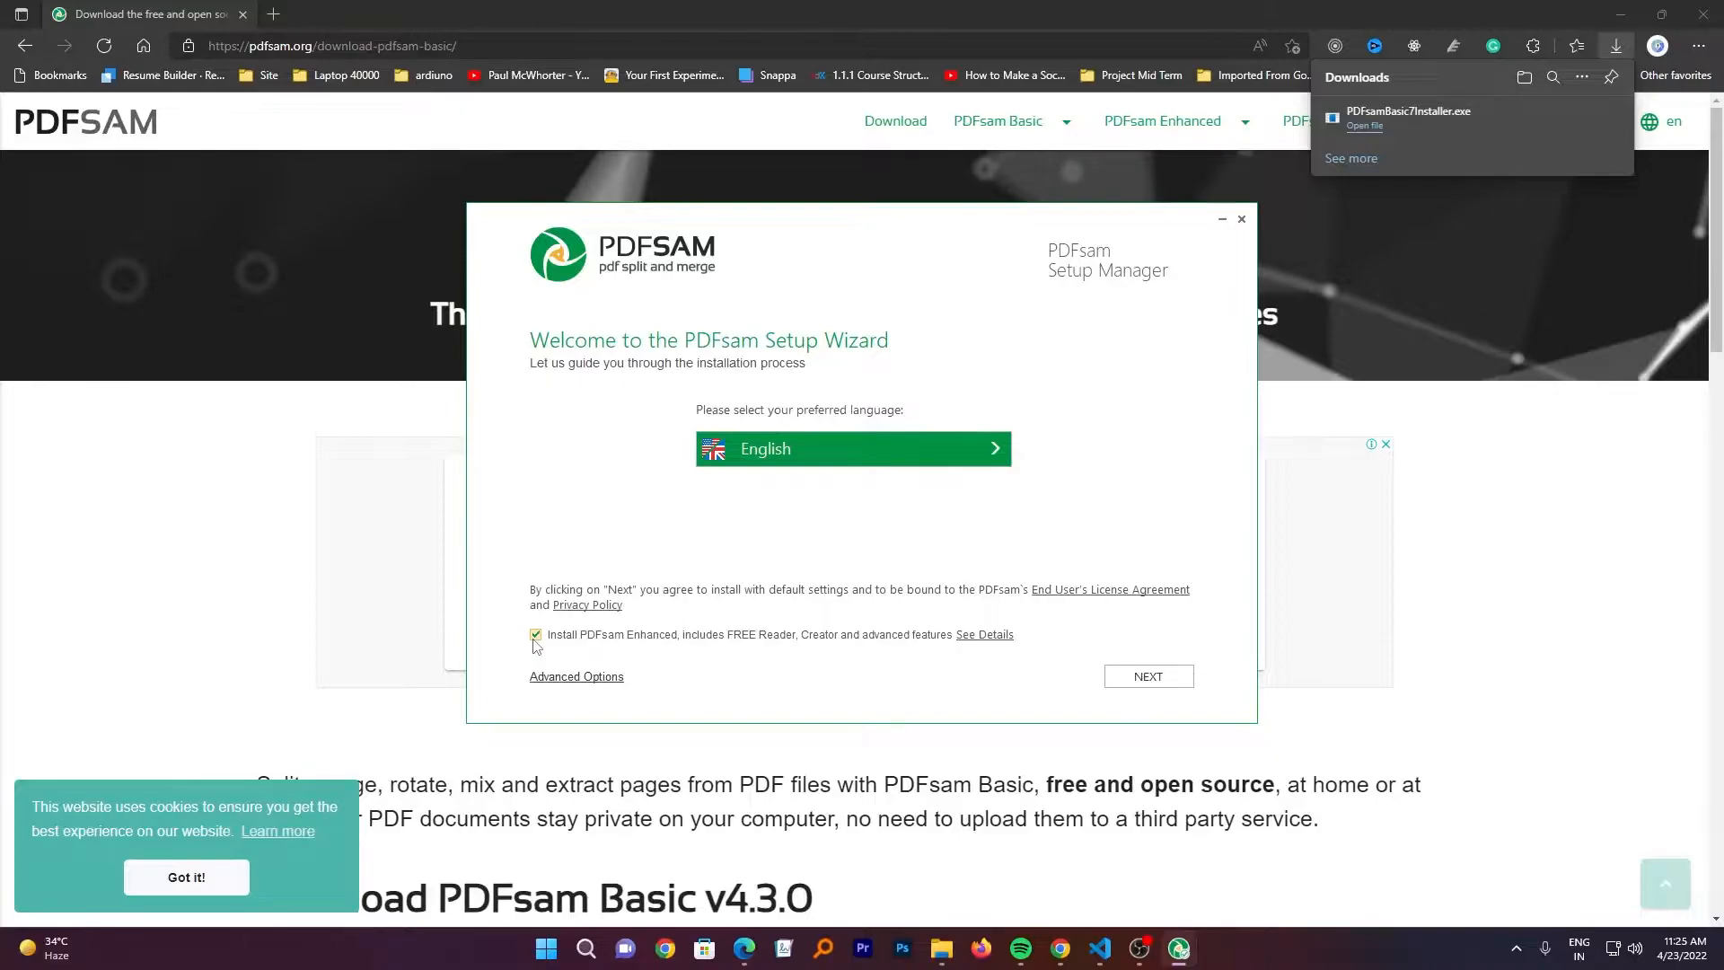
- Untick 'Install PDFsam Enhanced' and proceed with installing PDFsam Basic
{"action": "left_click", "coordinate": [535, 635]}
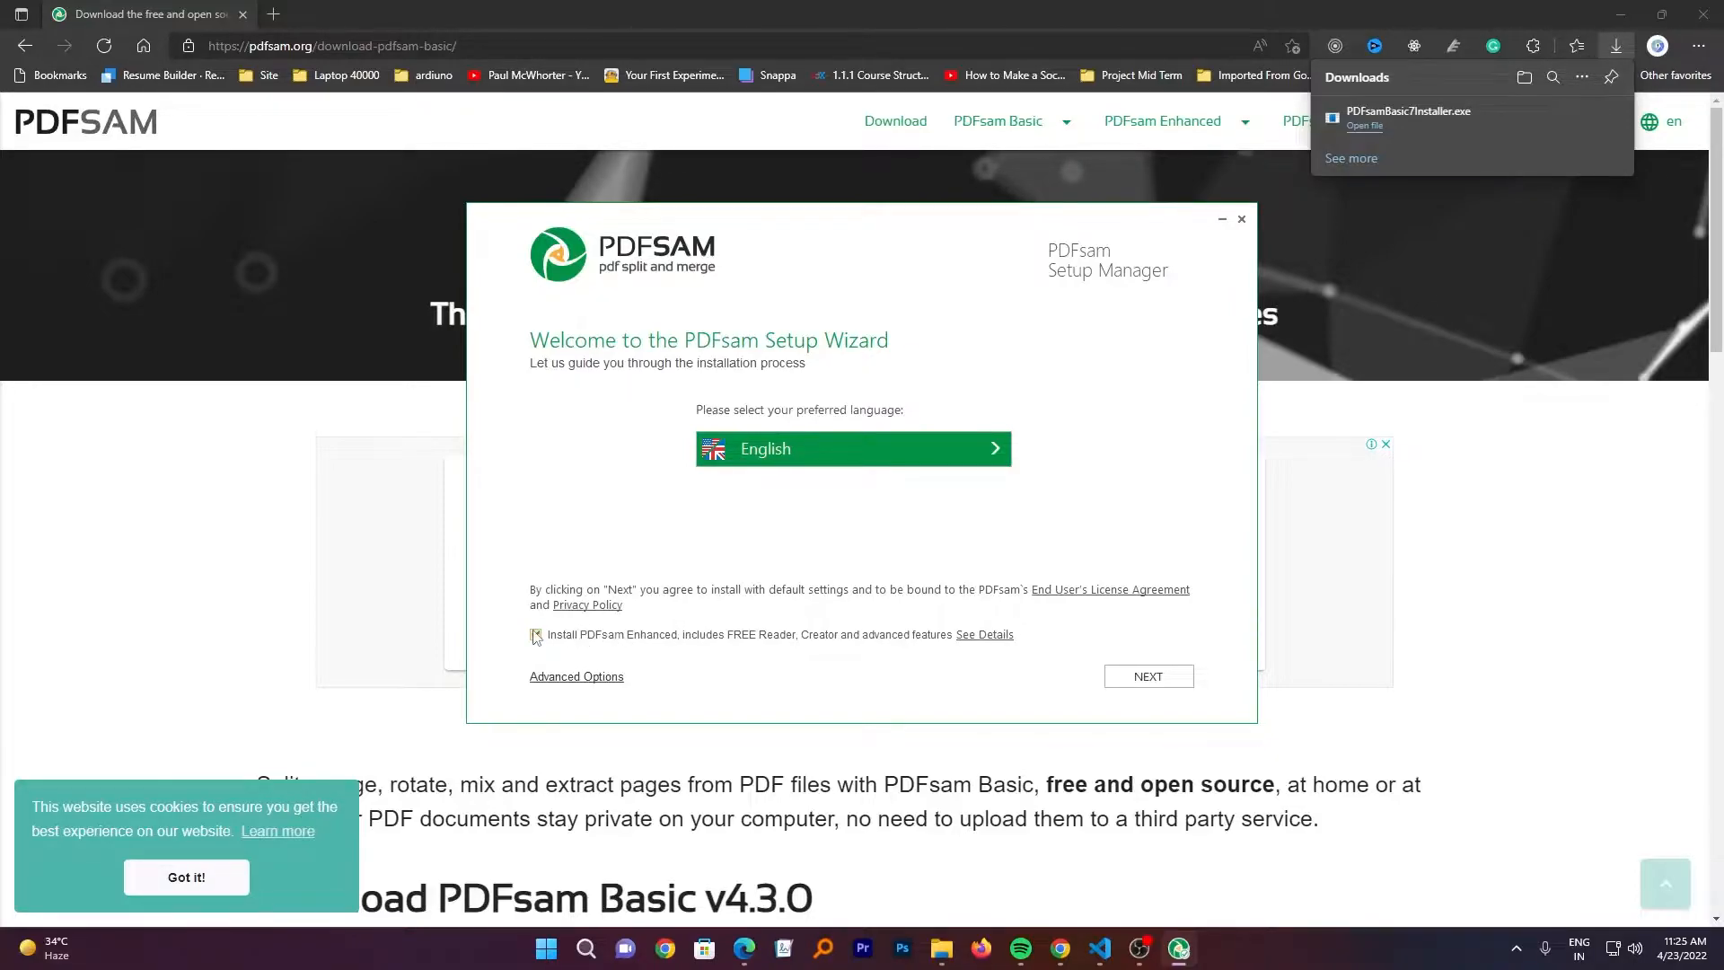
{"action": "left_click", "coordinate": [535, 635]}
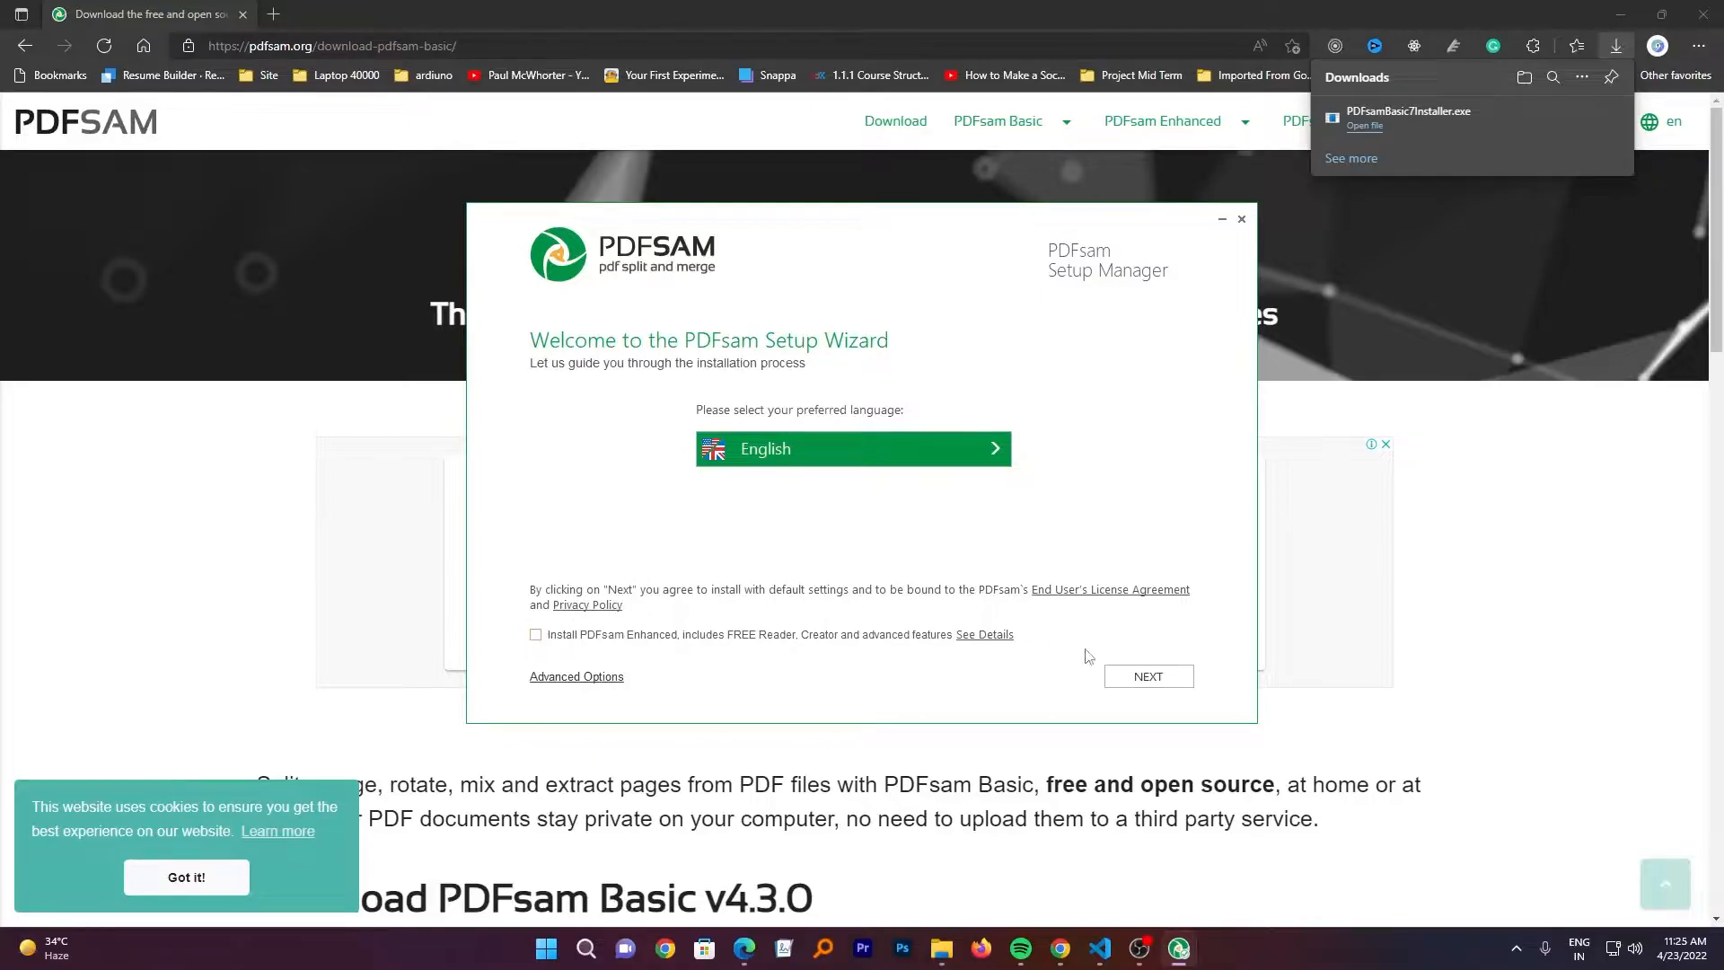
{"action": "left_click", "coordinate": [1147, 676]}
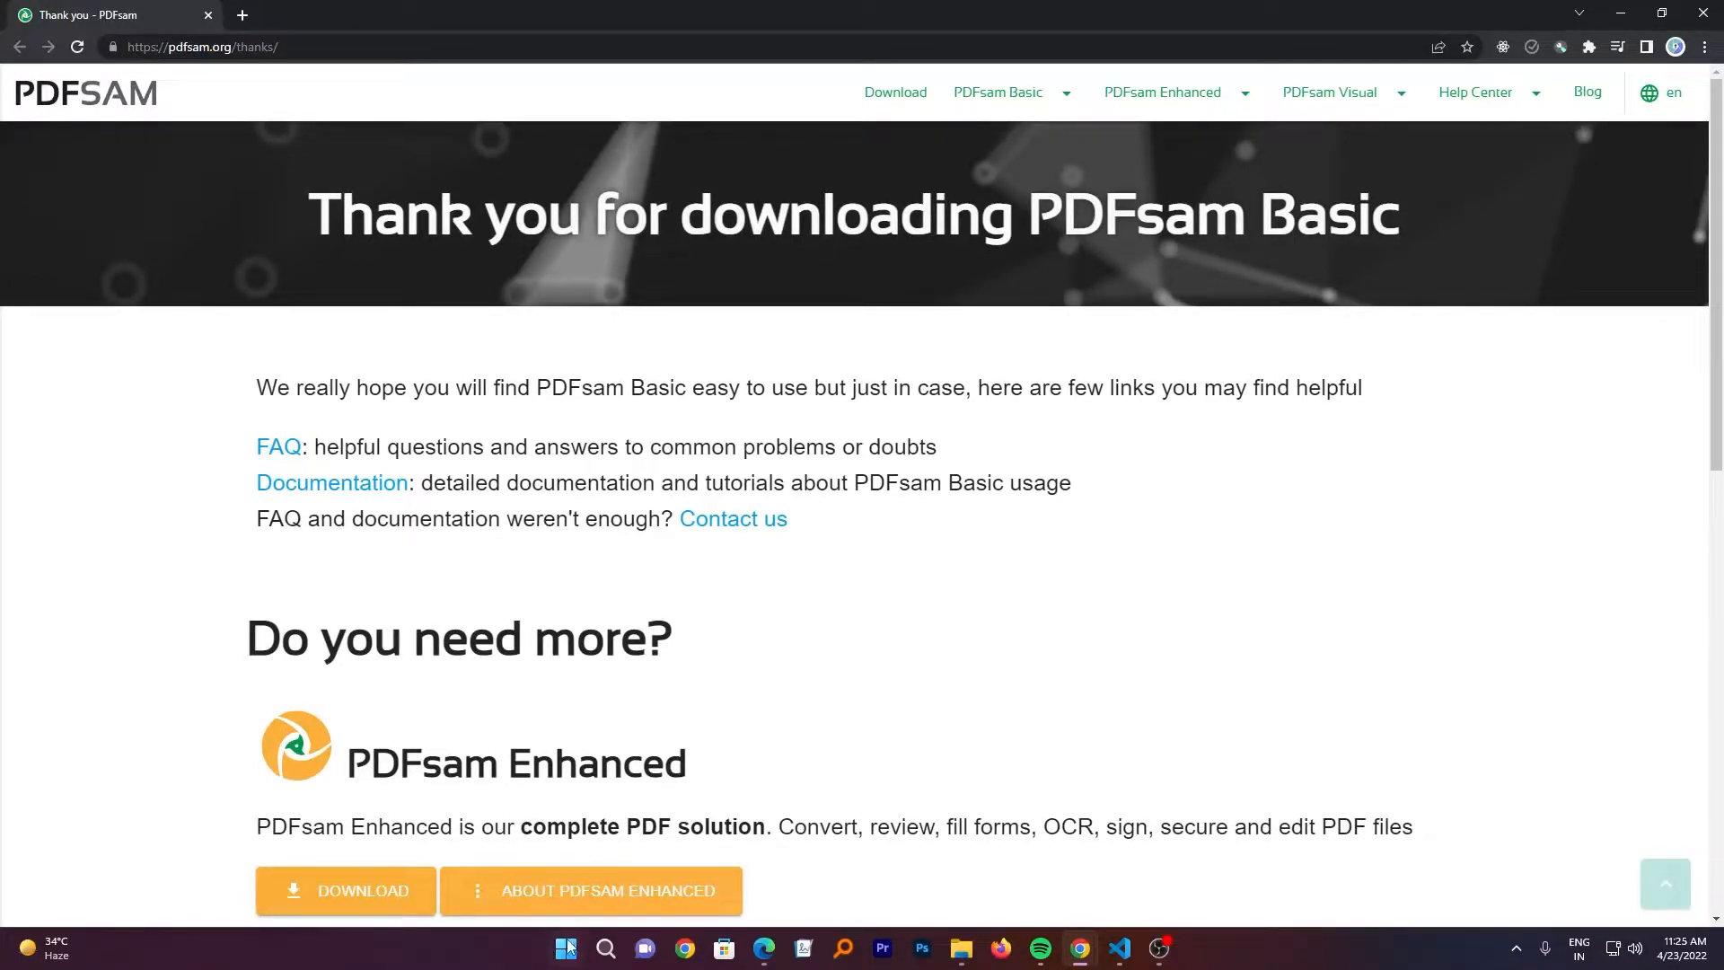
- Launch PDFsam Basic from the taskbar to see Merge, Split, Rotate and other tools
{"action": "left_click", "coordinate": [567, 948]}
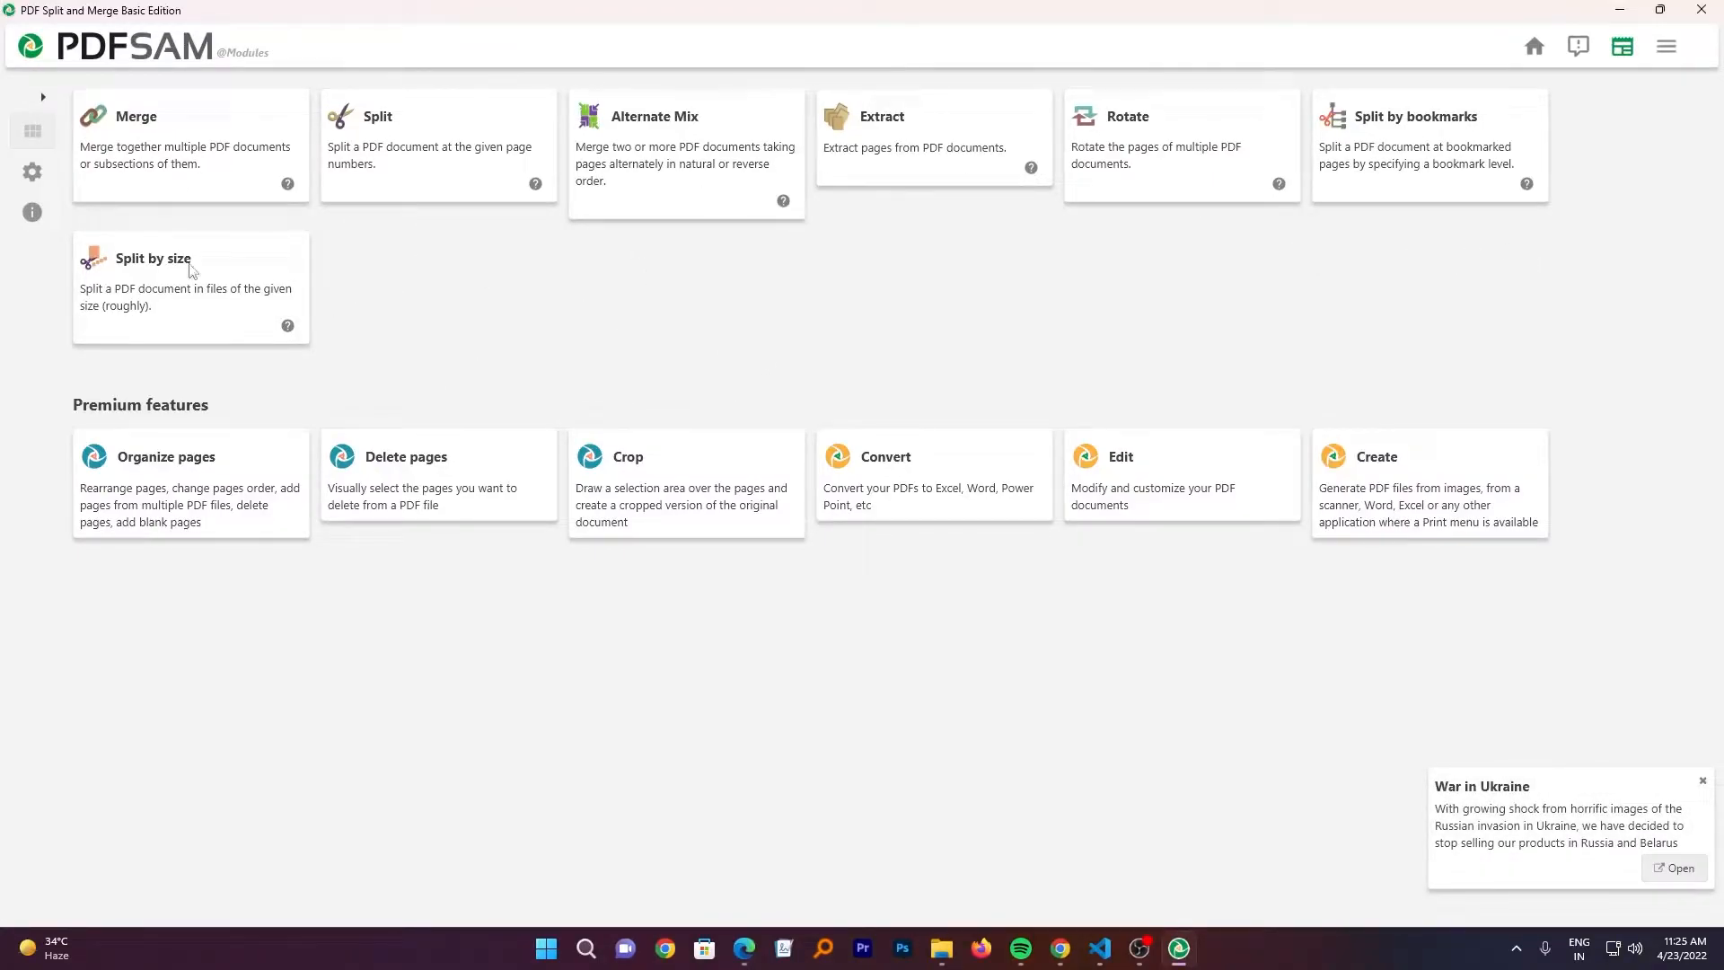
{"action": "mouse_move", "coordinate": [1272, 293]}
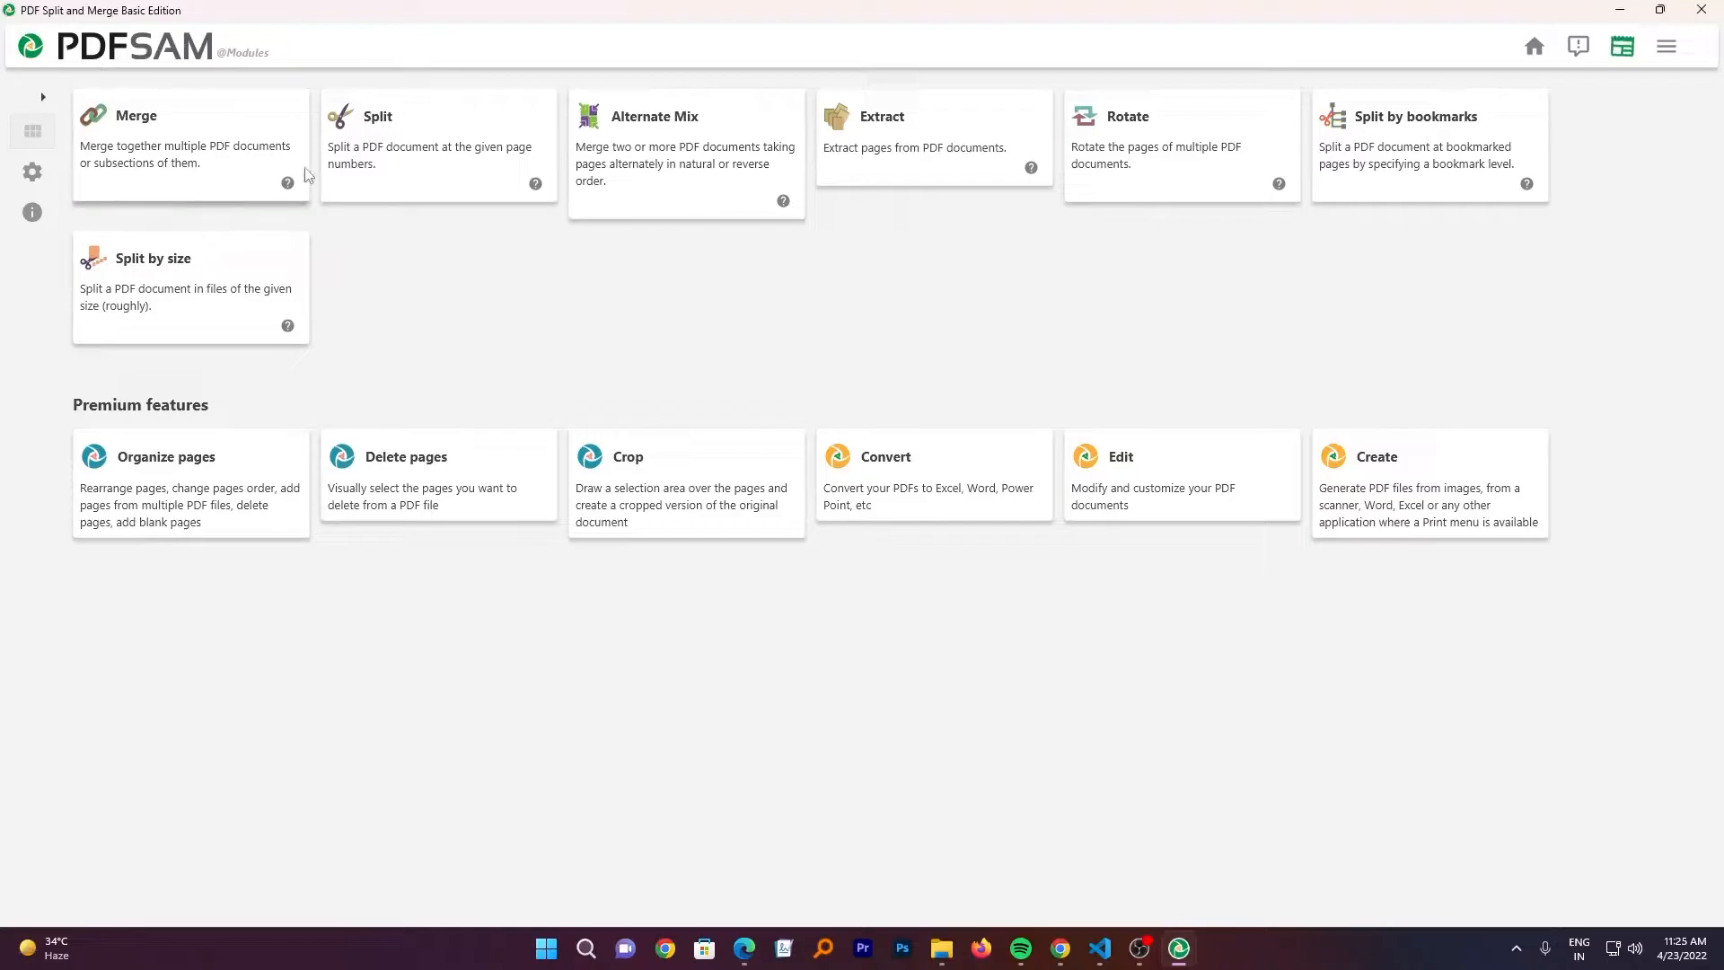
{"action": "mouse_move", "coordinate": [712, 813]}
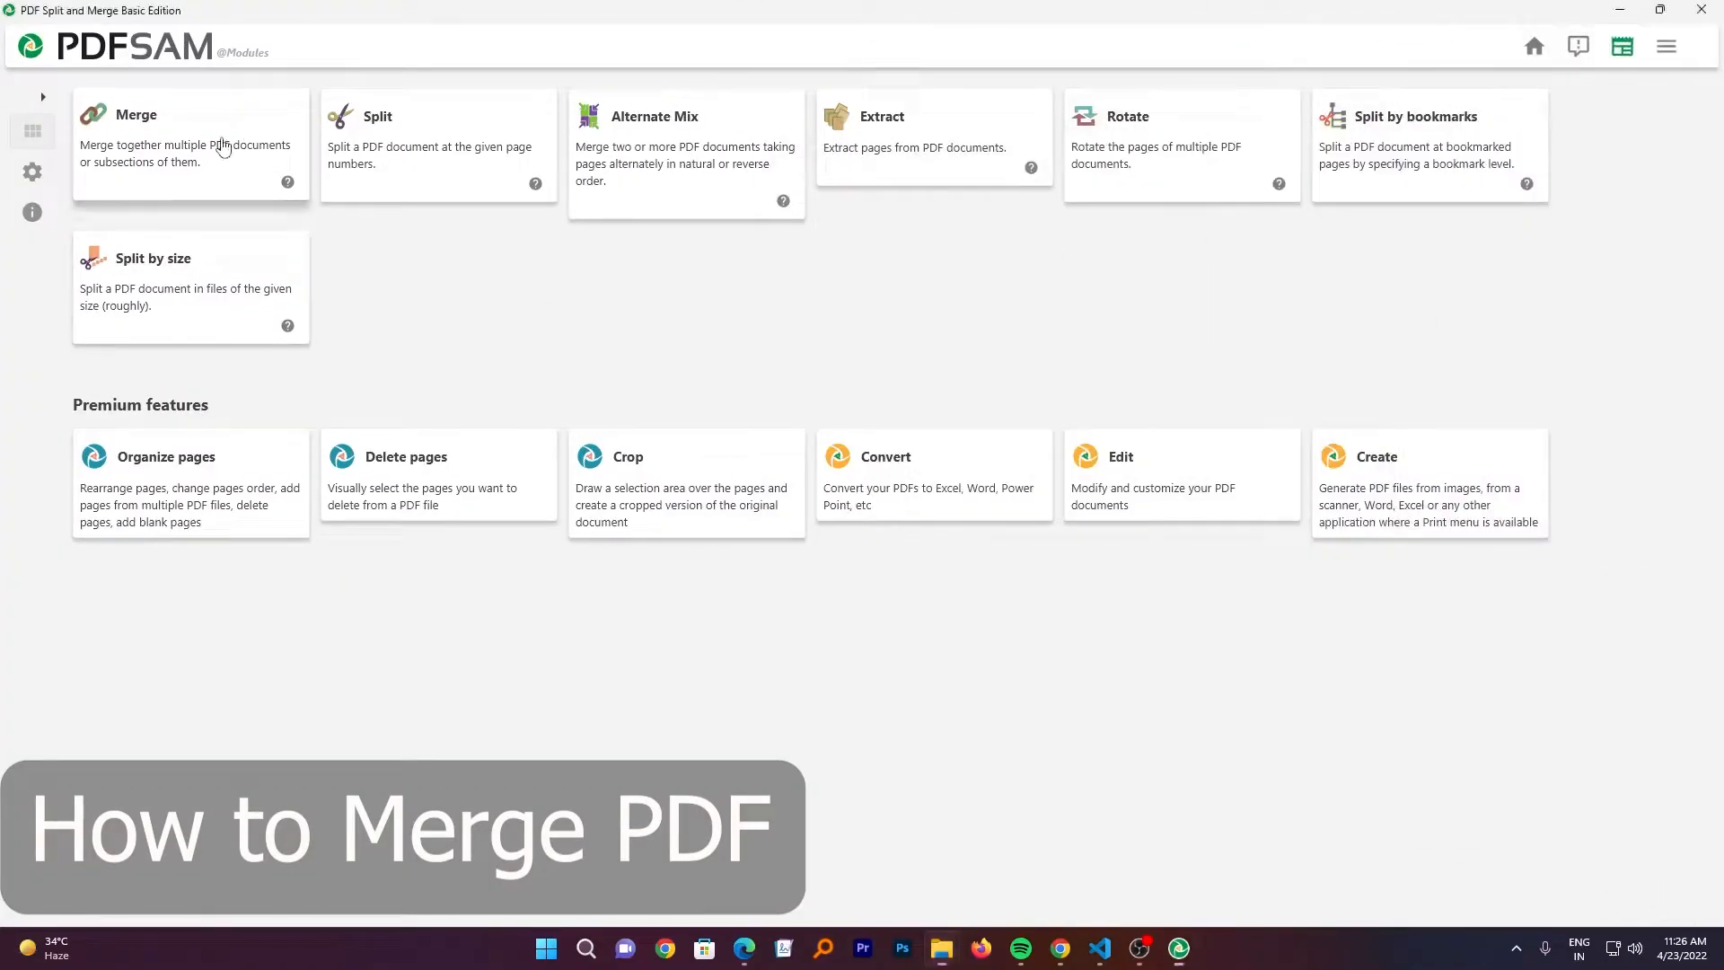
- Open the Merge module beside the folder of PDFs to combine
{"action": "left_click", "coordinate": [190, 143]}
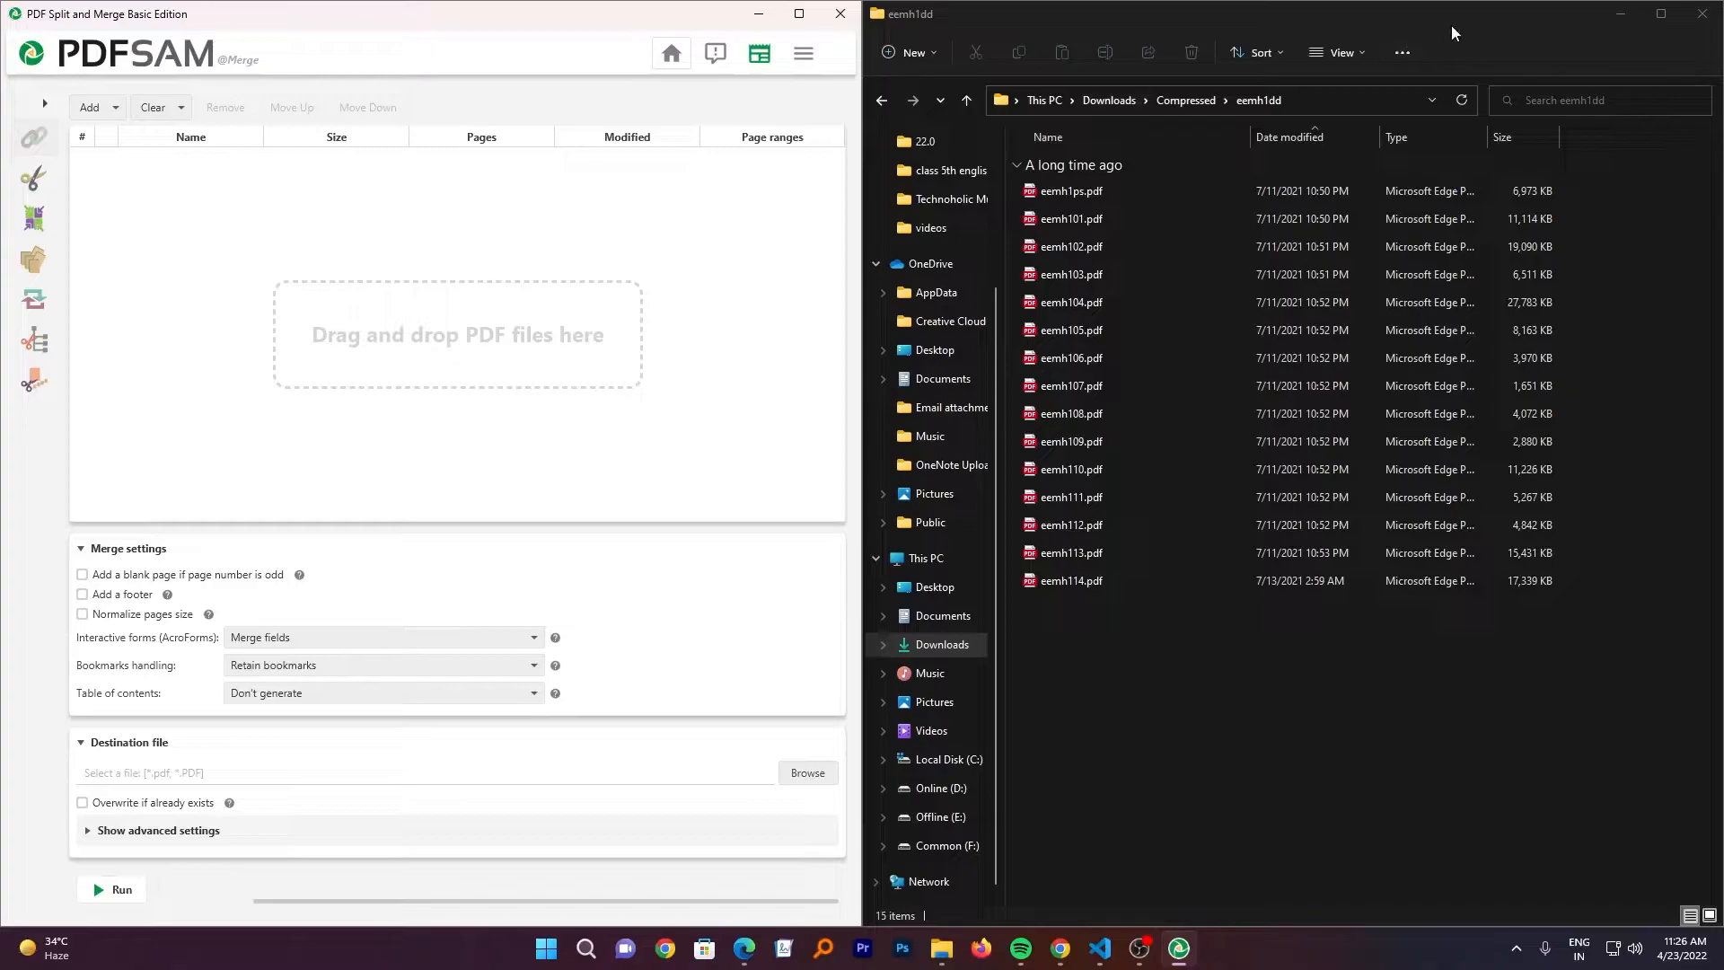
{"action": "mouse_move", "coordinate": [429, 312]}
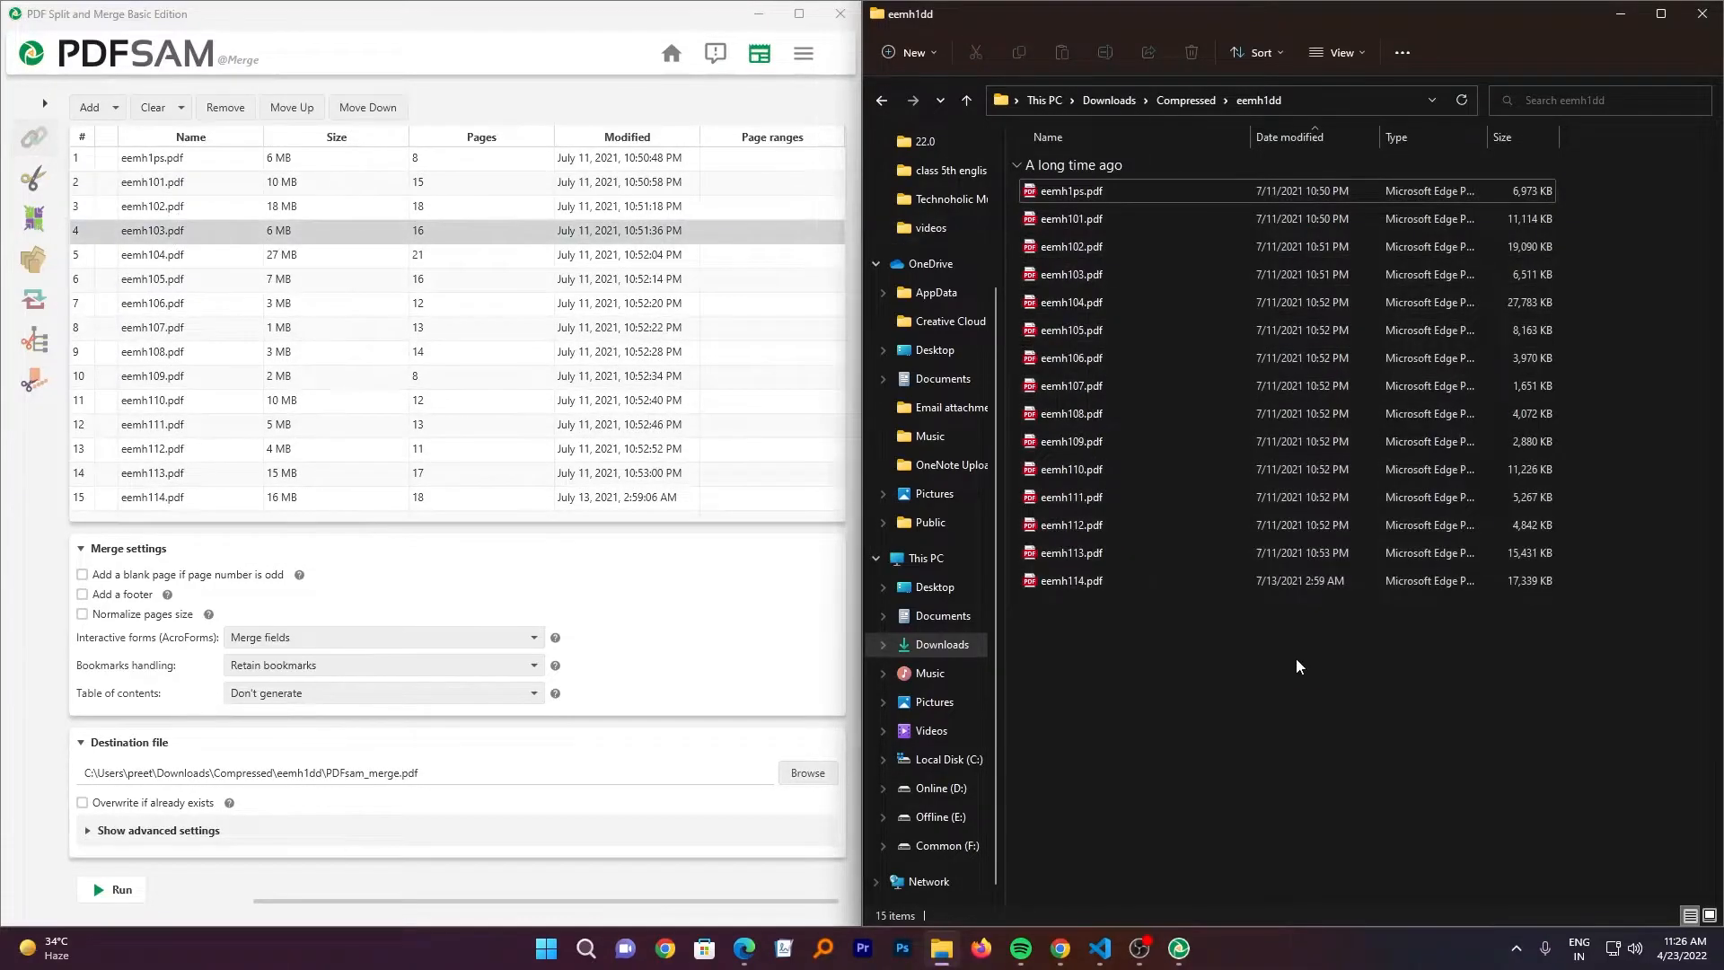
- Enable 'Add a footer' and 'Normalize pages size' for the merge
{"action": "left_click", "coordinate": [1083, 190]}
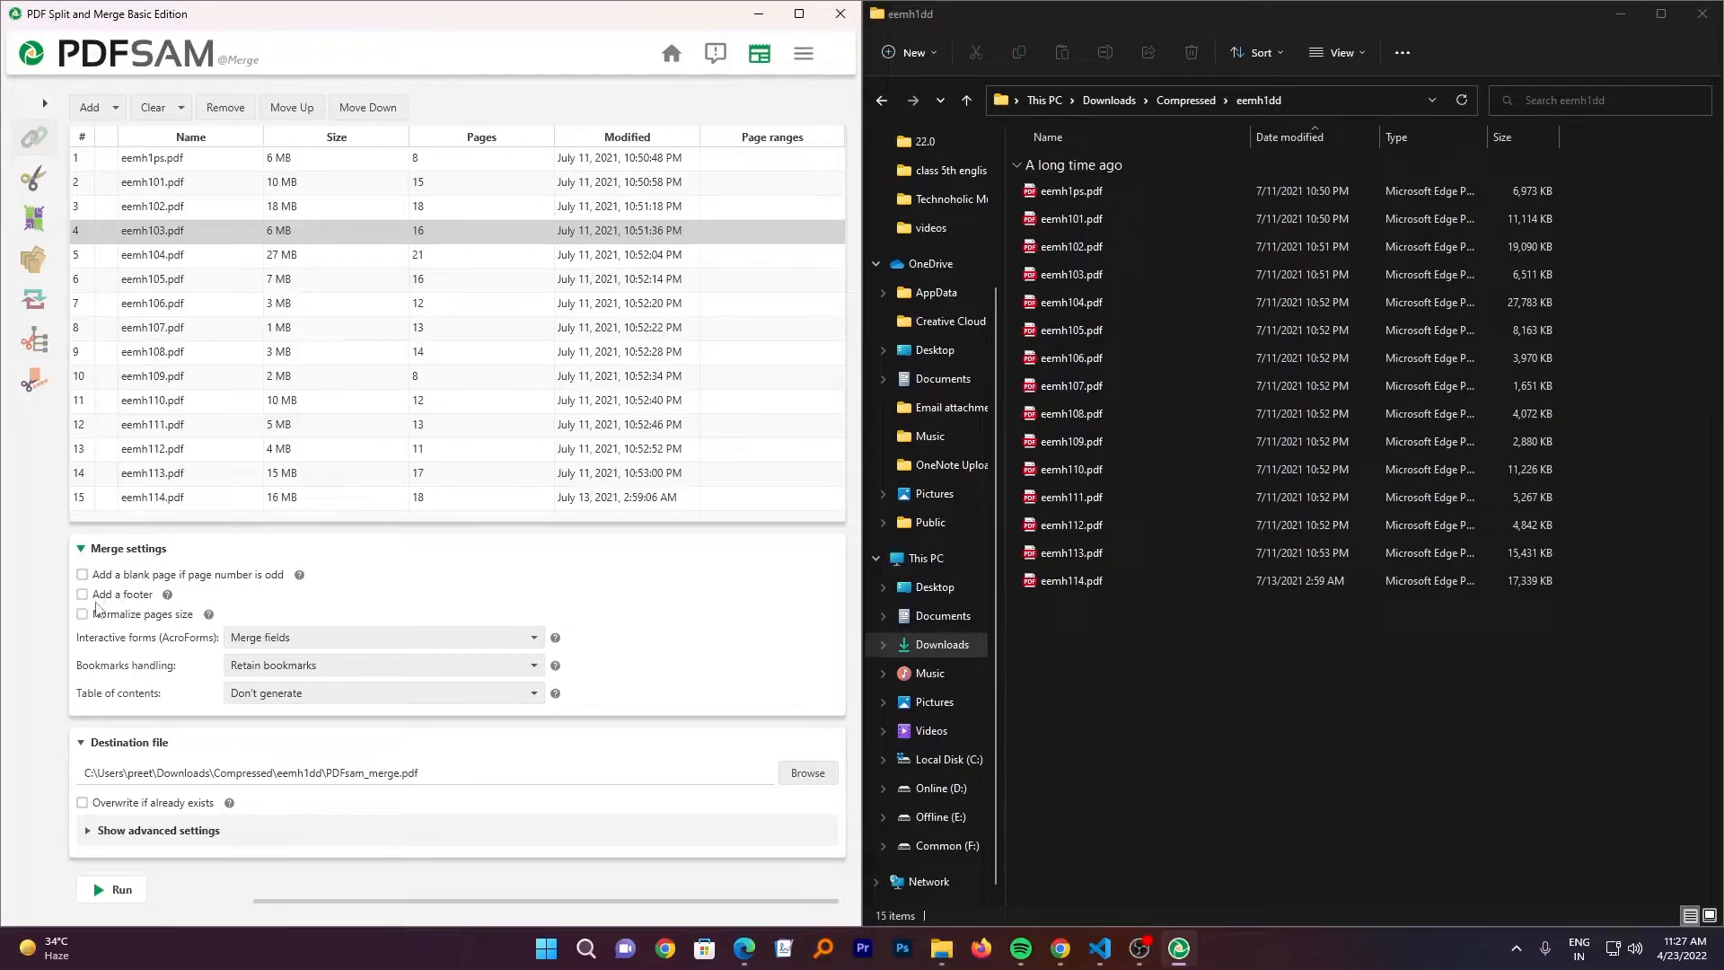
{"action": "left_click", "coordinate": [82, 594]}
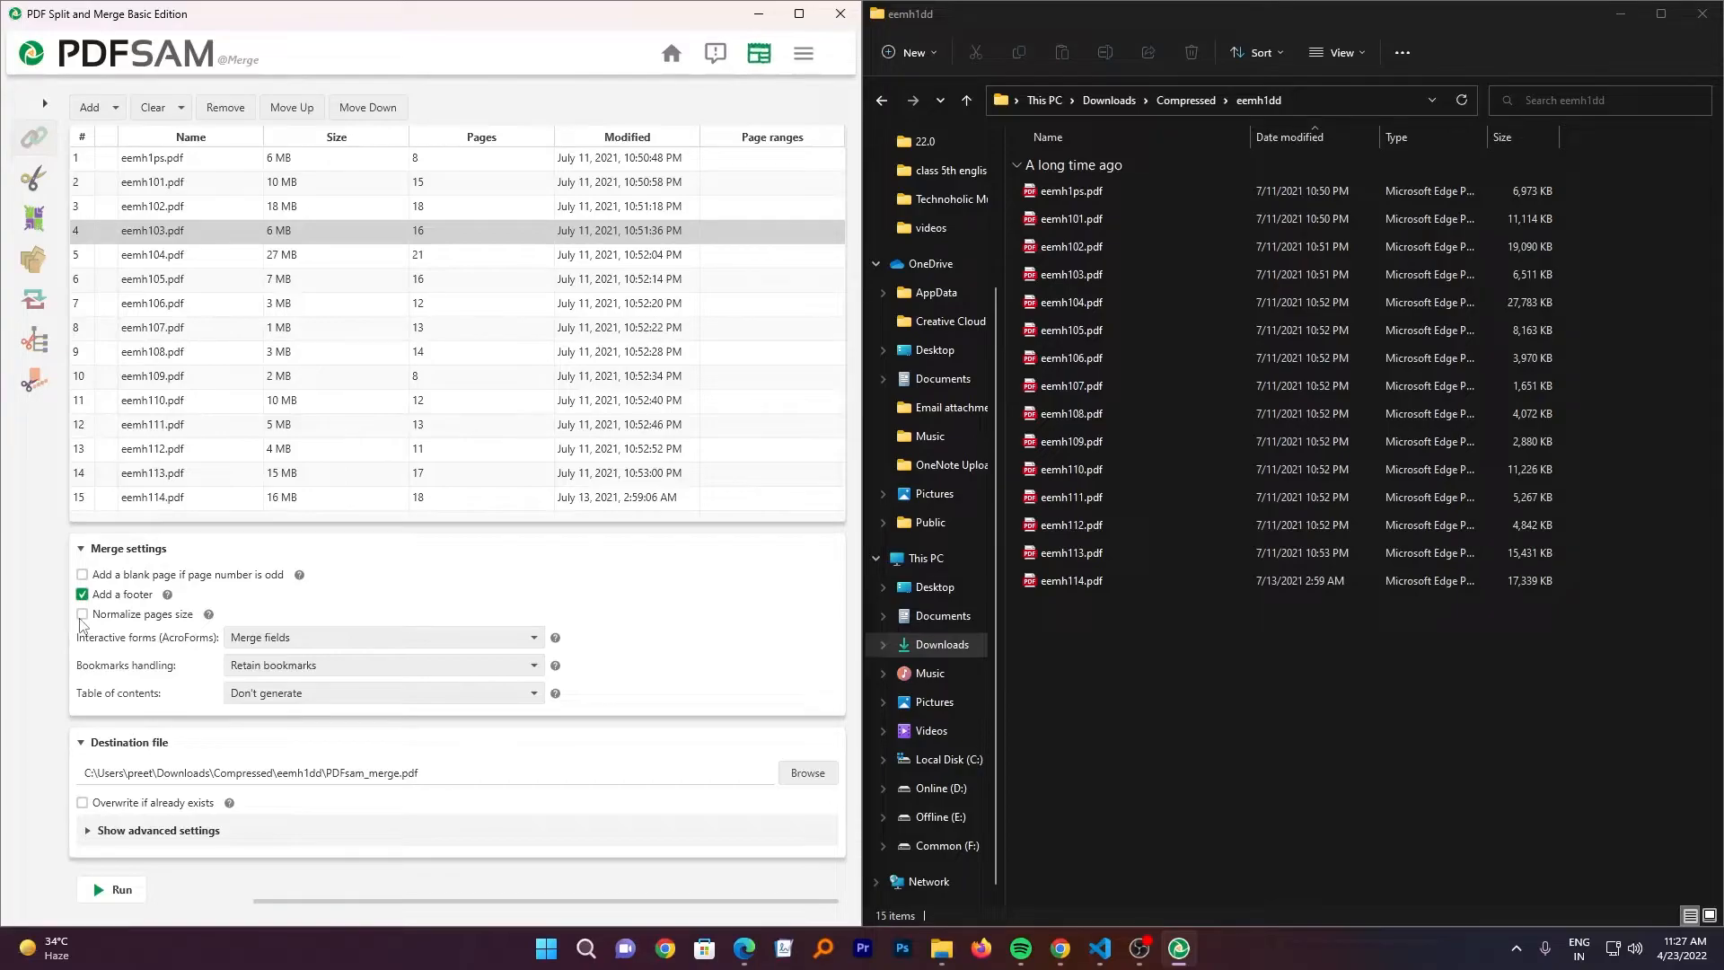
{"action": "left_click", "coordinate": [82, 614]}
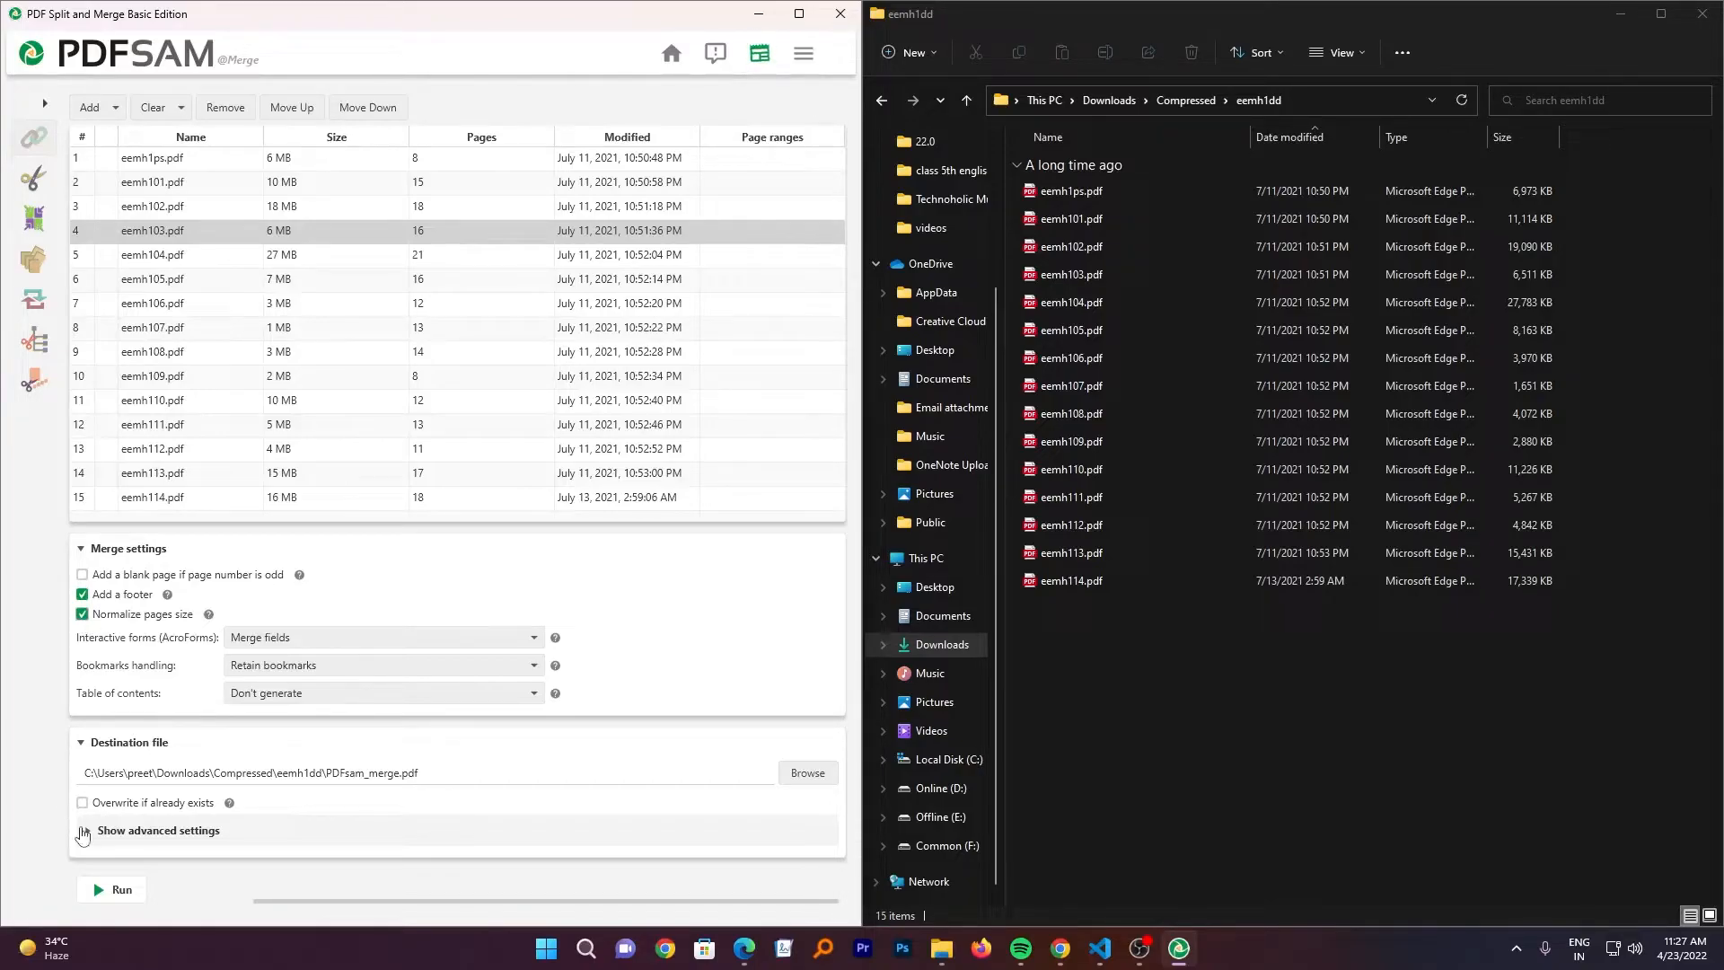
- Expand the advanced settings and pick an output PDF version
{"action": "left_click", "coordinate": [81, 829]}
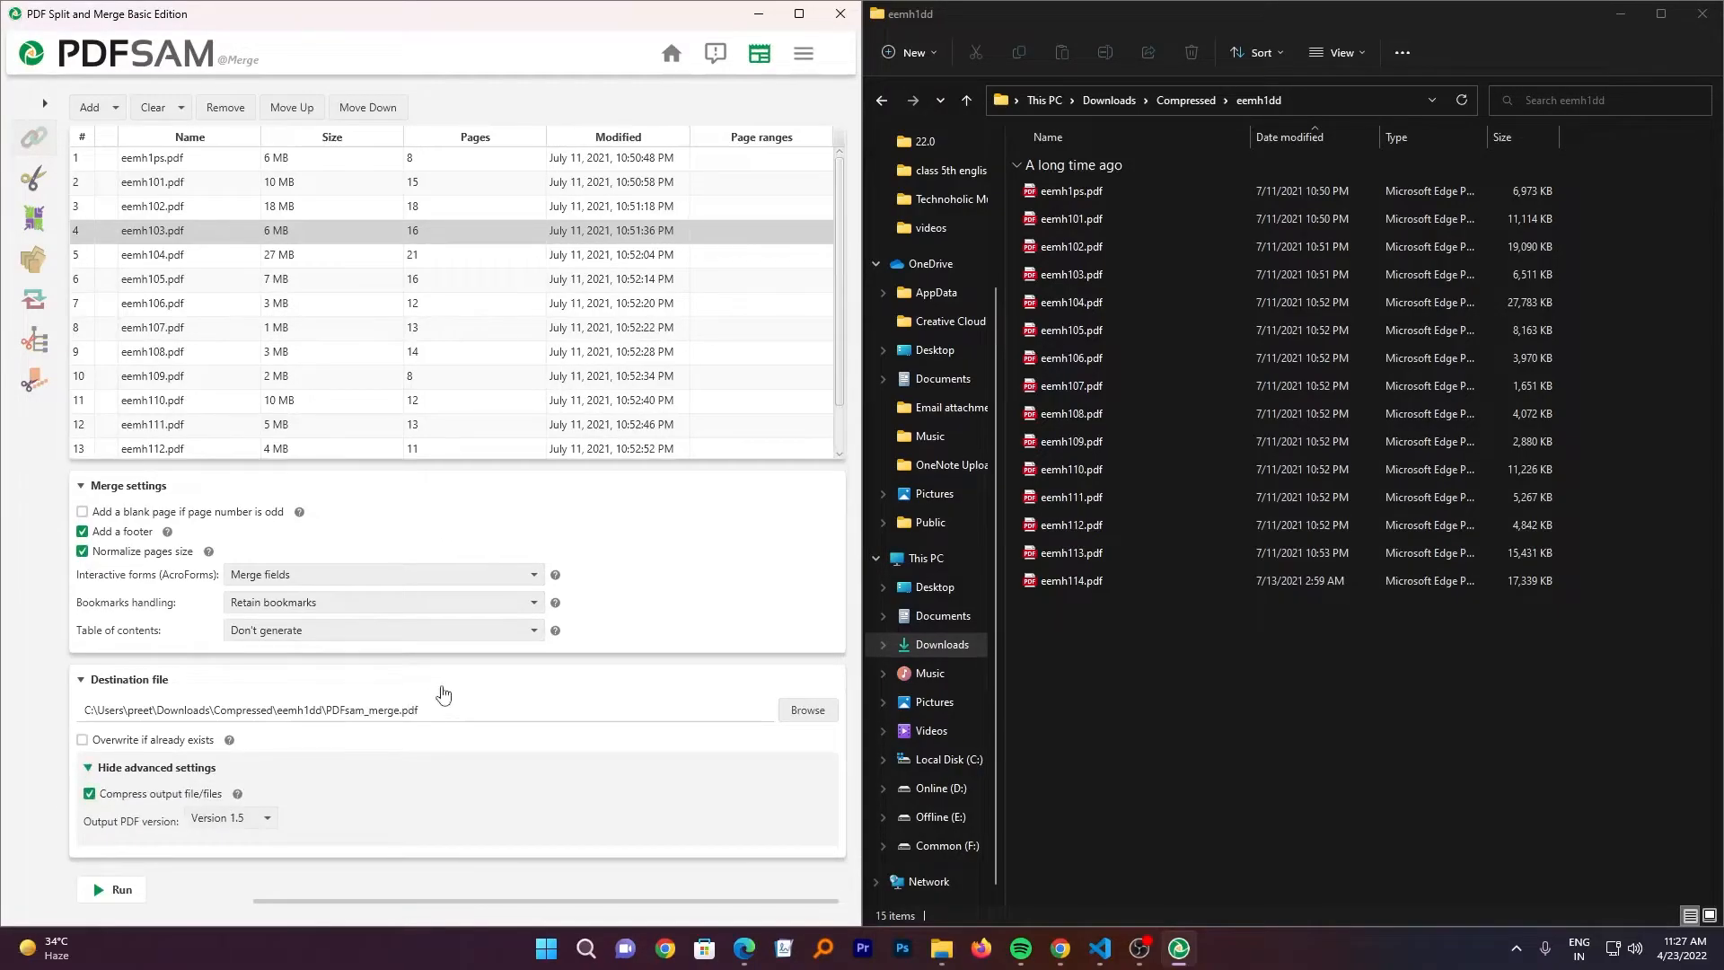
{"action": "left_click", "coordinate": [230, 817]}
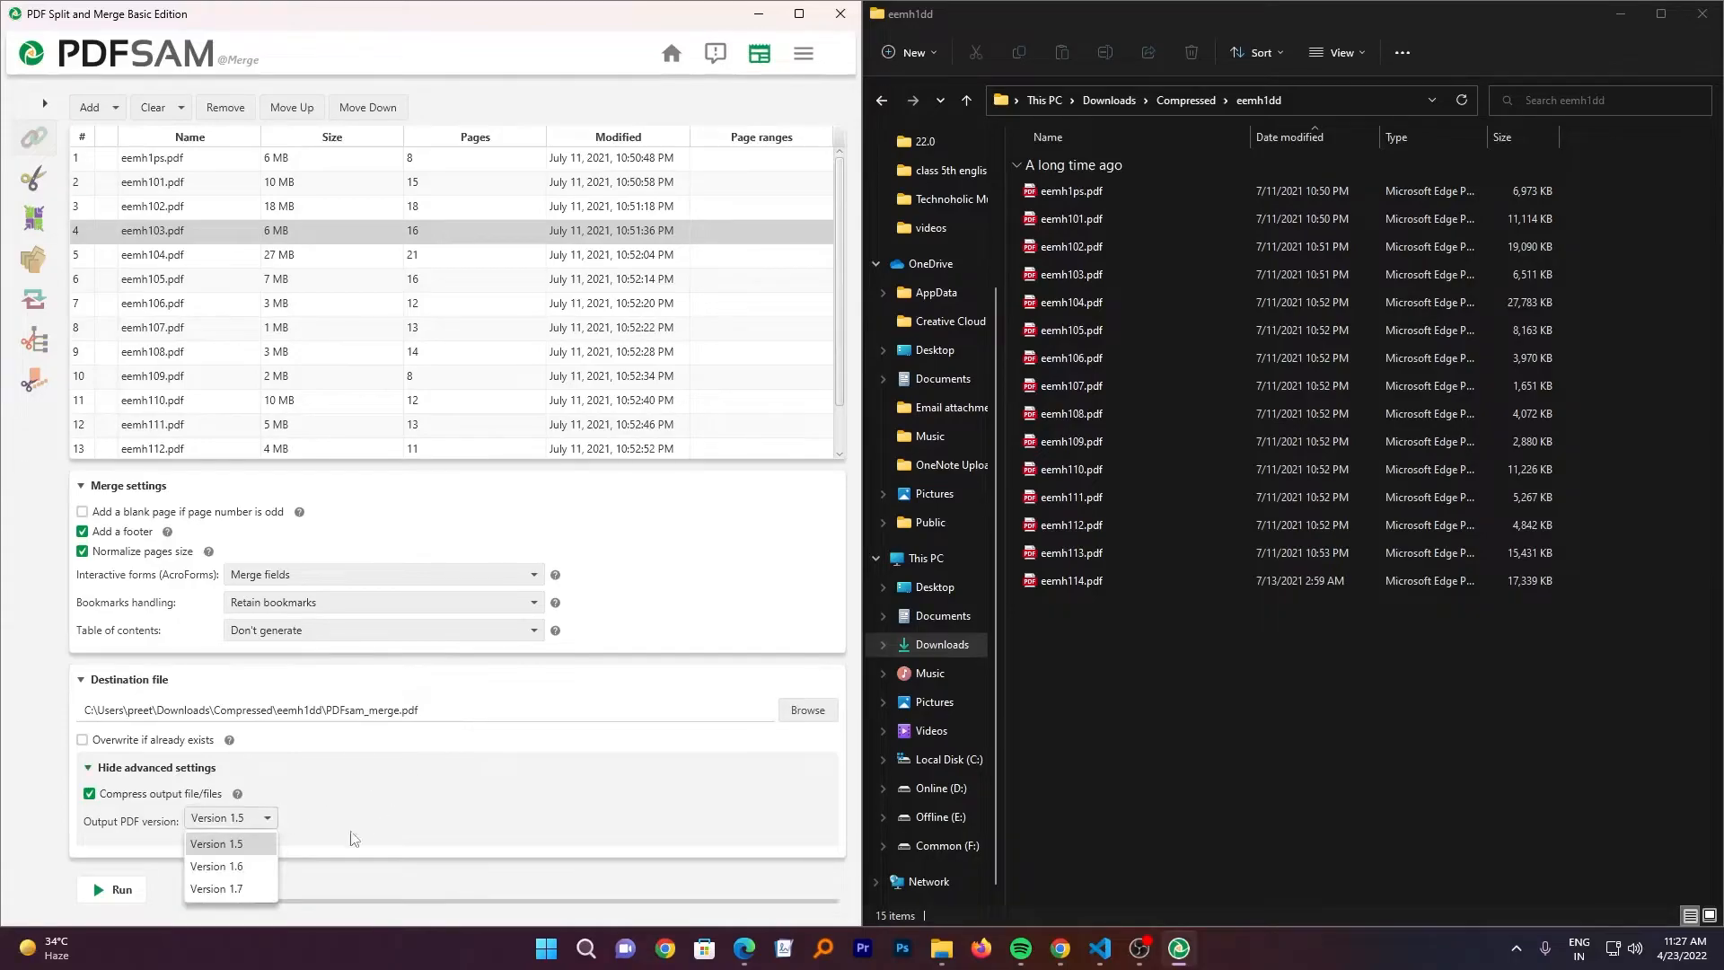
{"action": "left_click", "coordinate": [216, 888]}
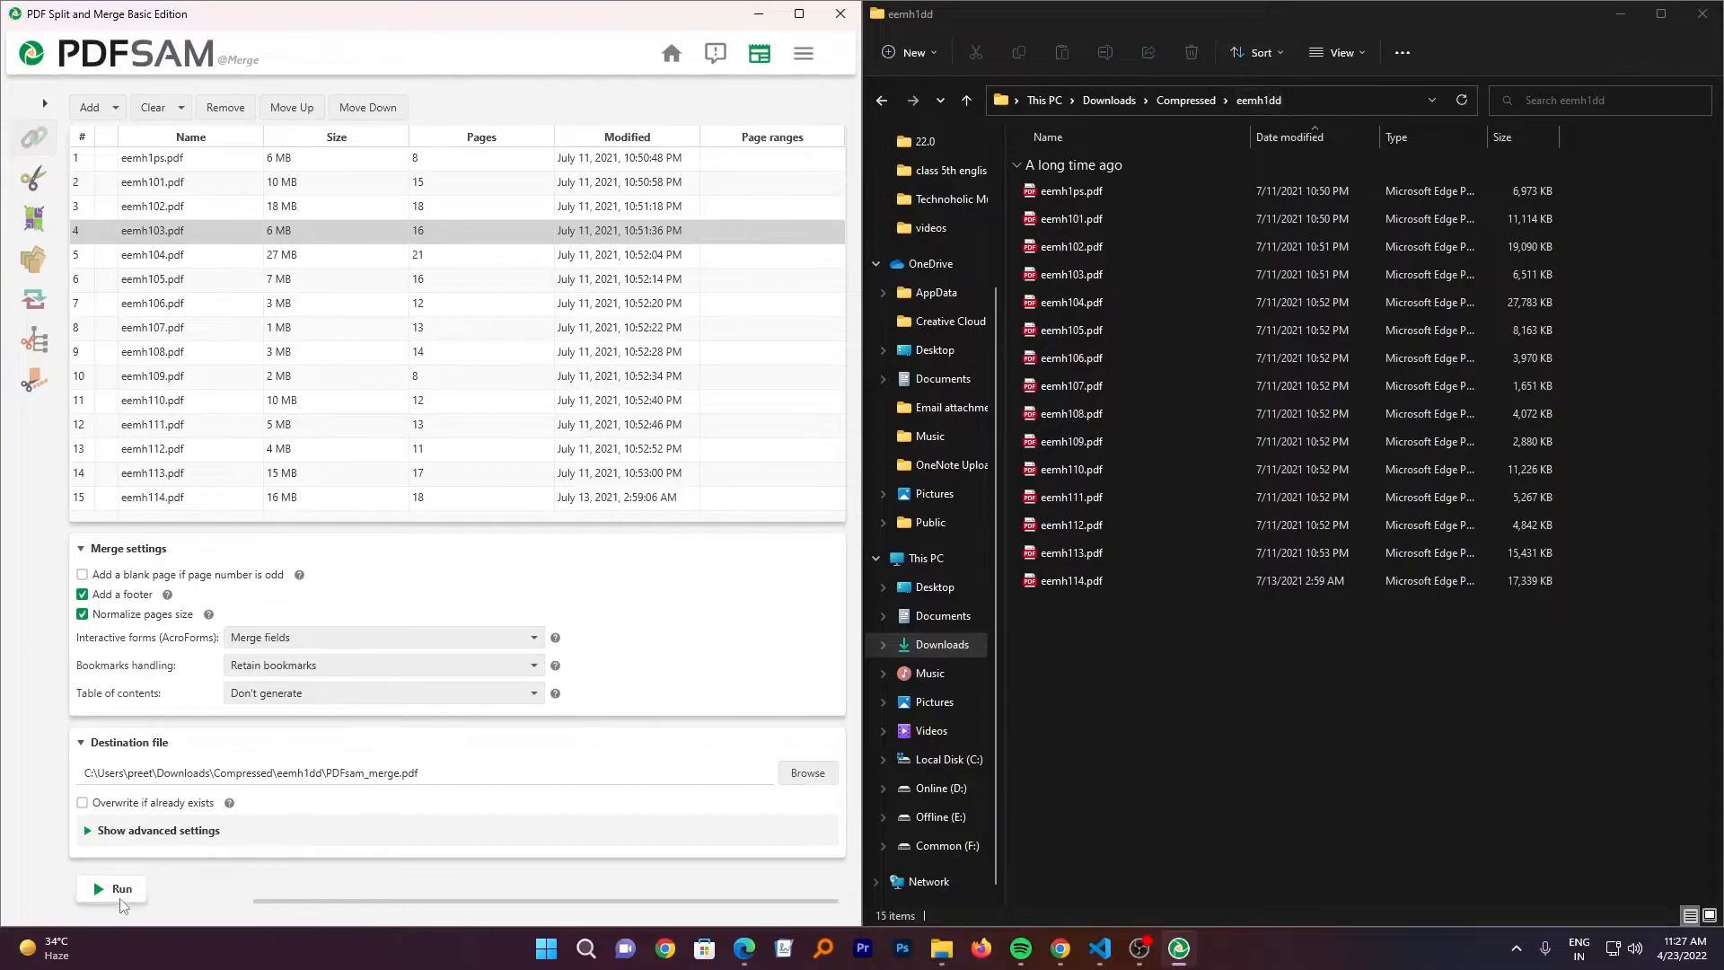
- Run the merge into PDFsam_merge.pdf and maximize the PDFsam window
{"action": "left_click", "coordinate": [110, 888]}
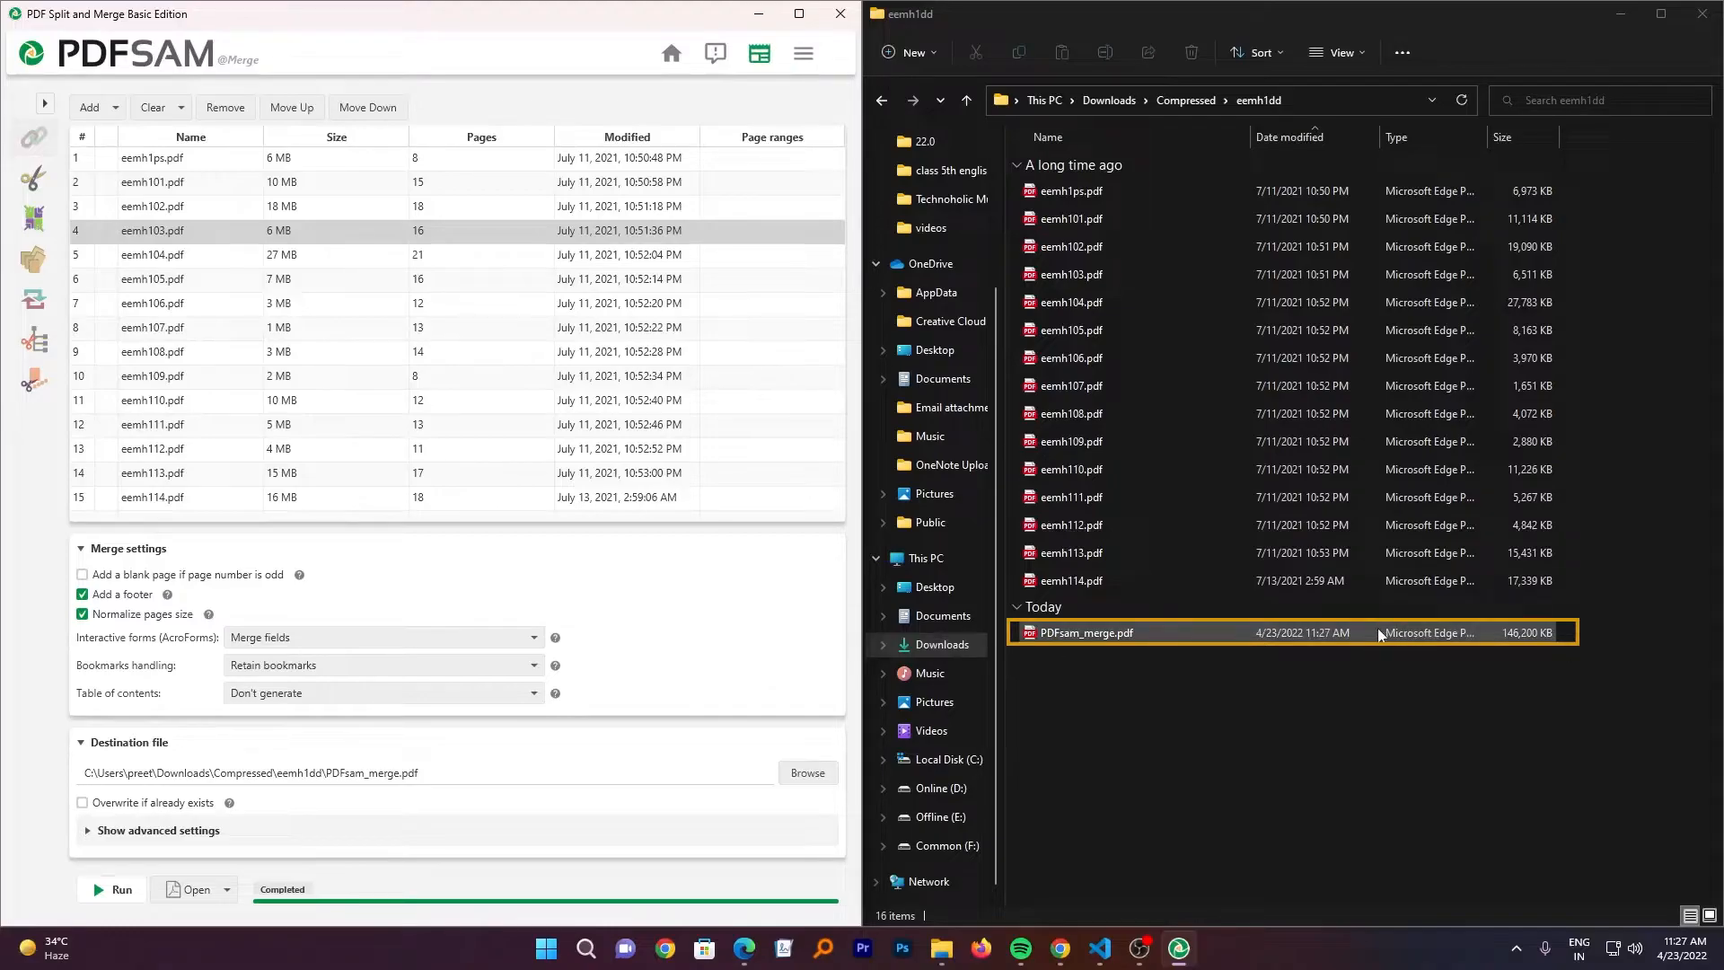
{"action": "left_click", "coordinate": [1088, 632]}
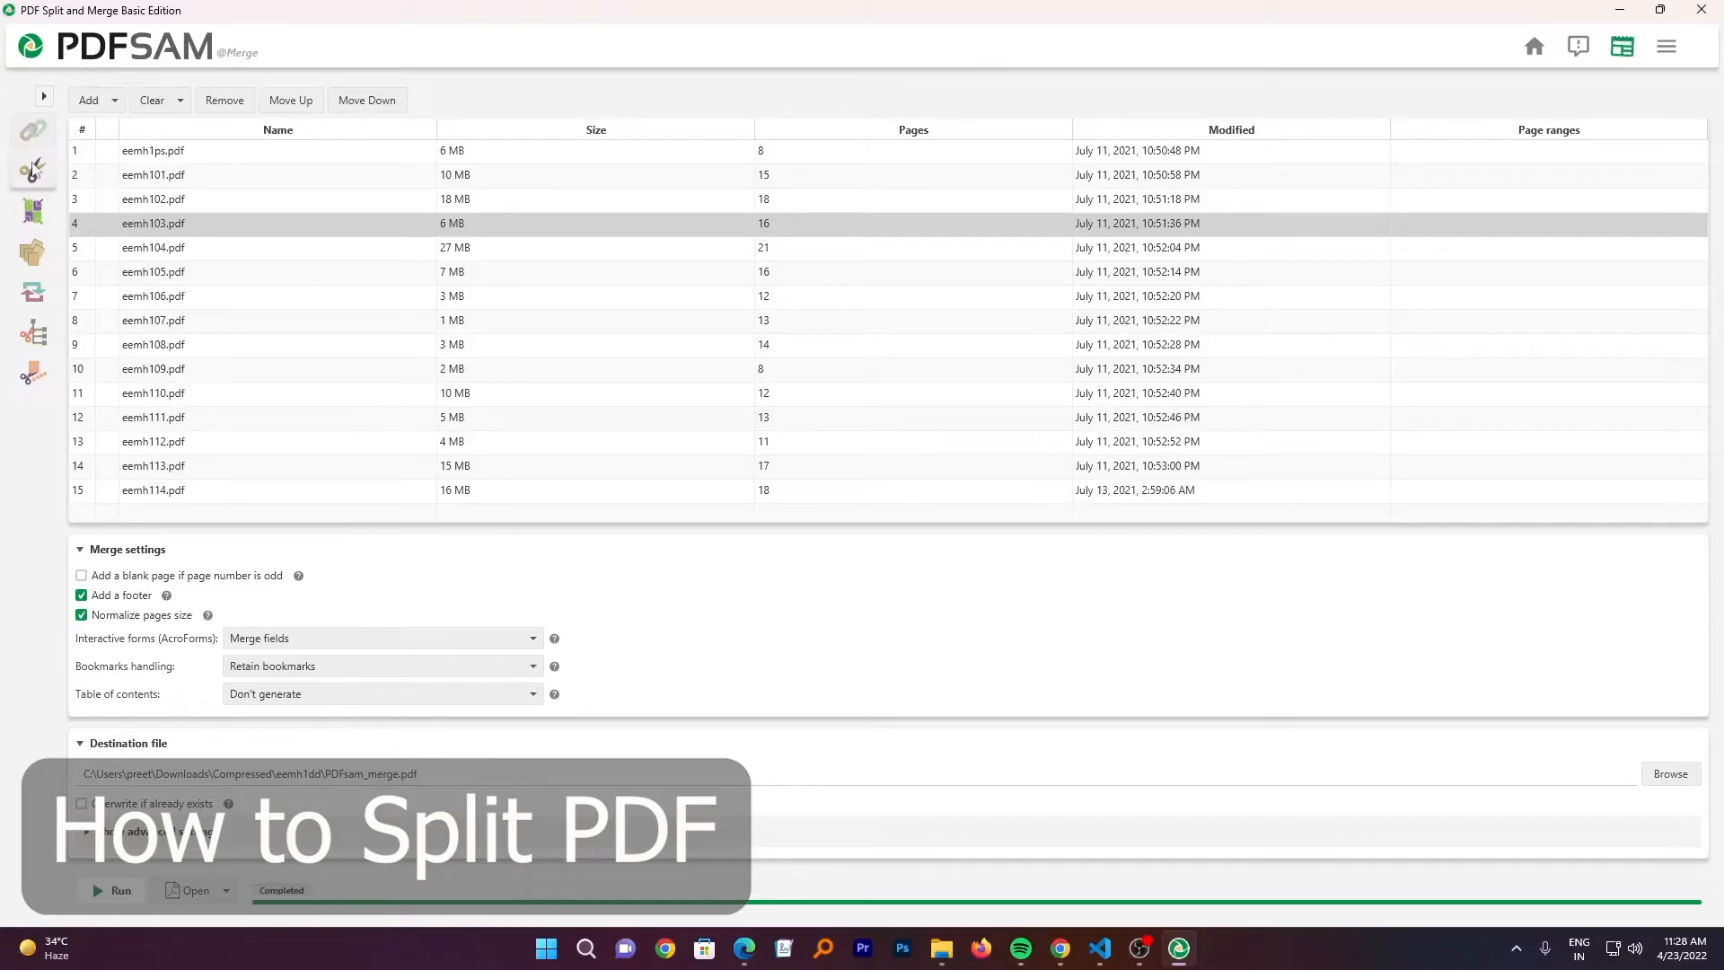
- Switch to Split and view the every page, even and odd pages options
{"action": "left_click", "coordinate": [33, 171]}
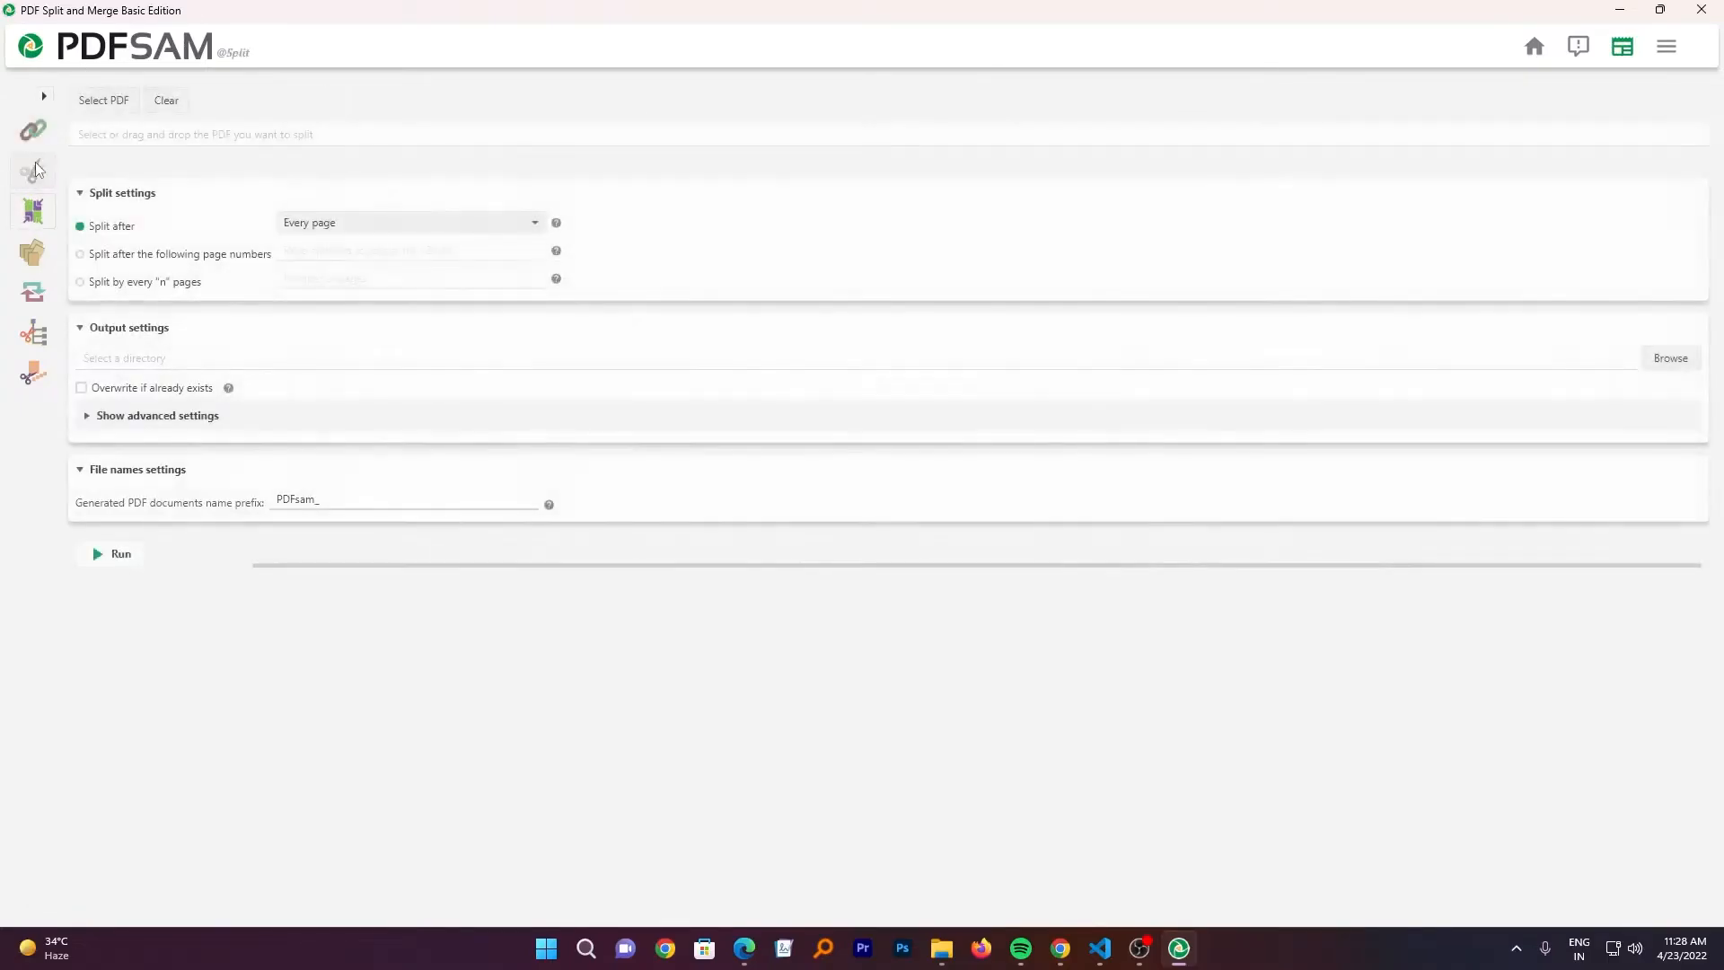
{"action": "left_click", "coordinate": [410, 222]}
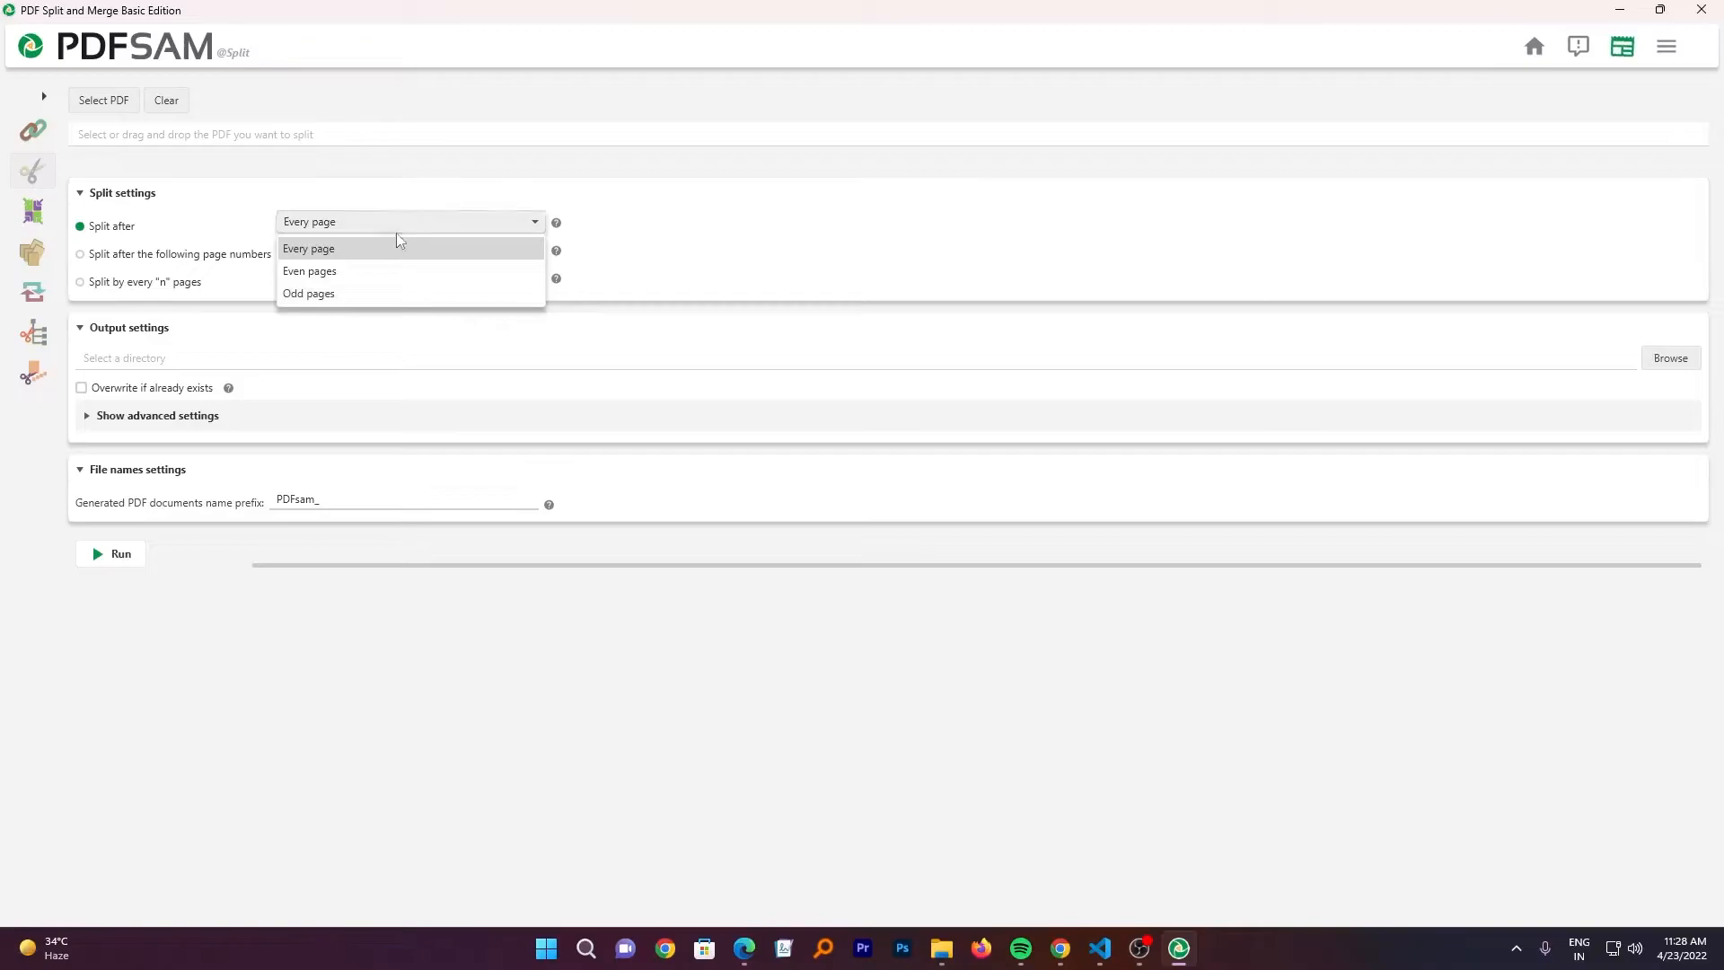
{"action": "mouse_move", "coordinate": [371, 276]}
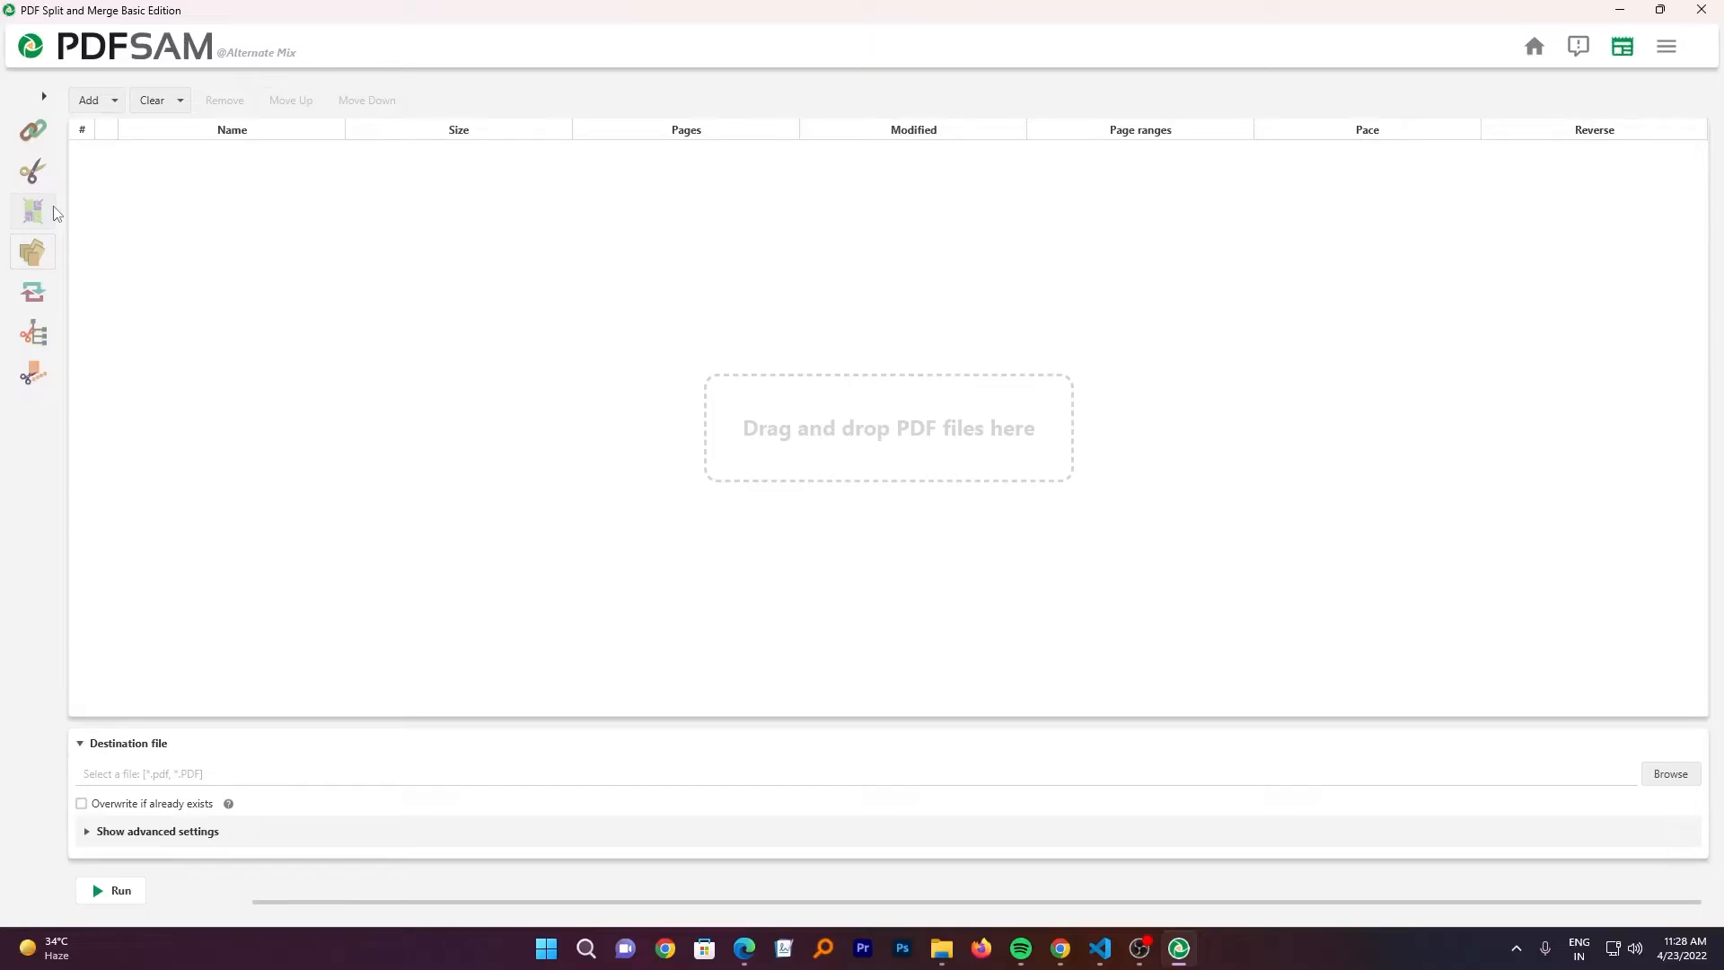
{"action": "mouse_move", "coordinate": [41, 223]}
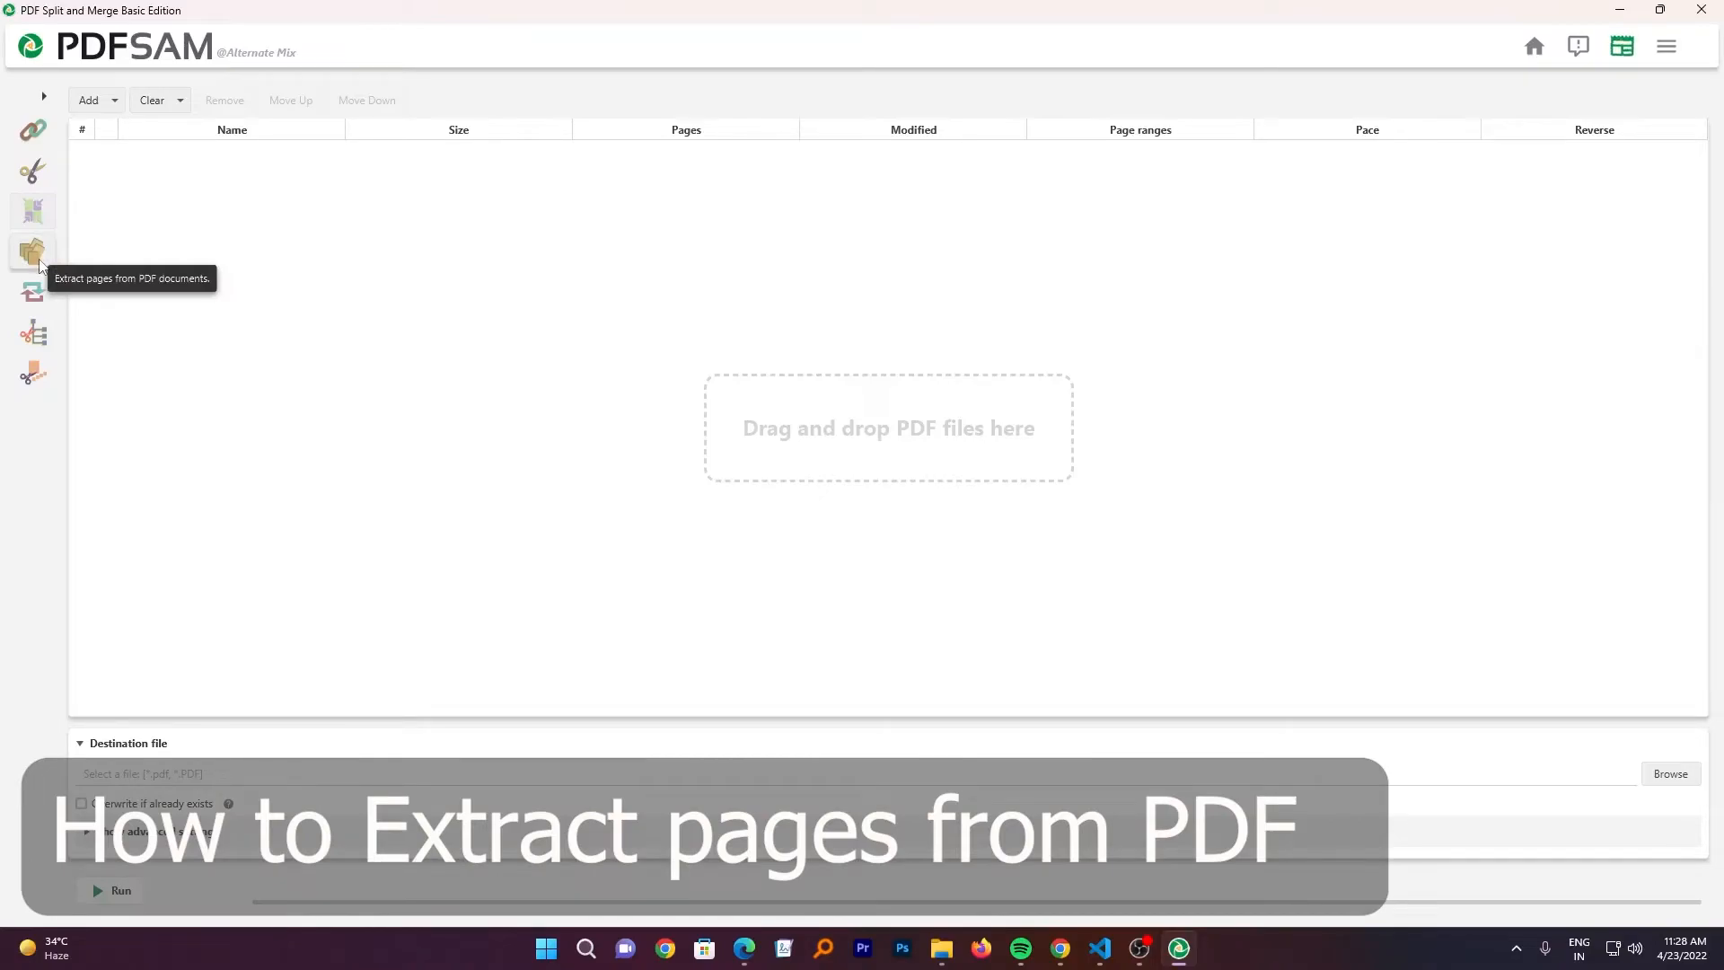
- Open the Extract pages module while touring the sidebar modules
{"action": "left_click", "coordinate": [33, 251]}
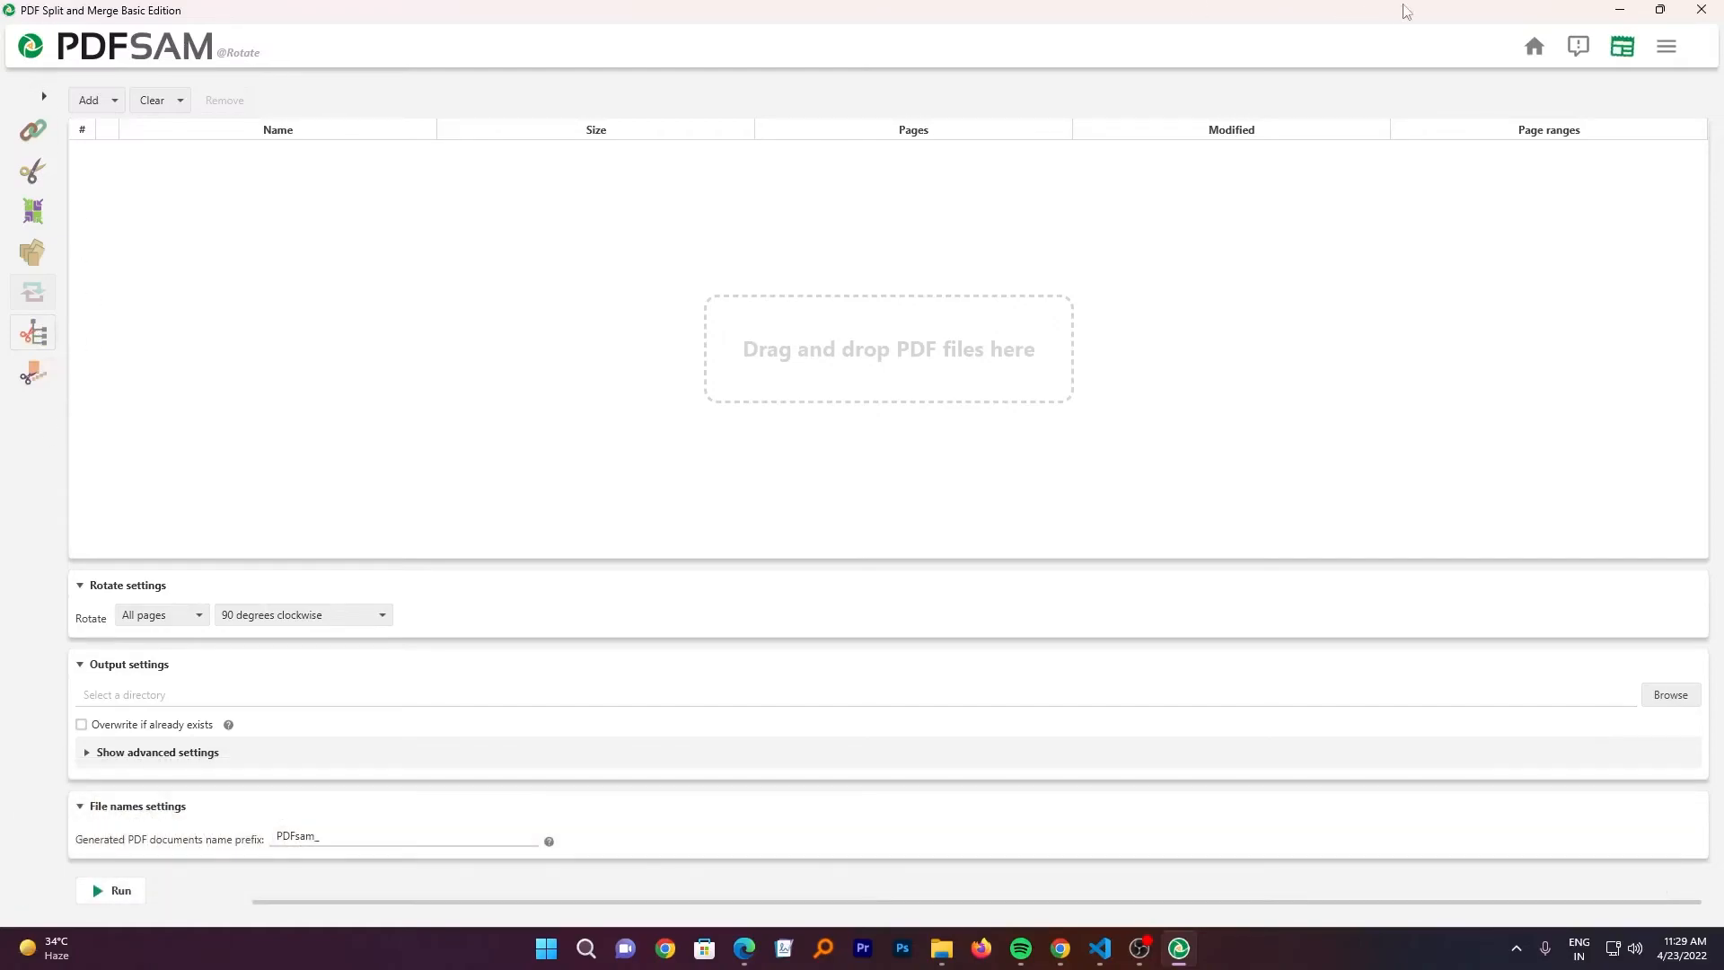
{"action": "mouse_move", "coordinate": [1703, 10]}
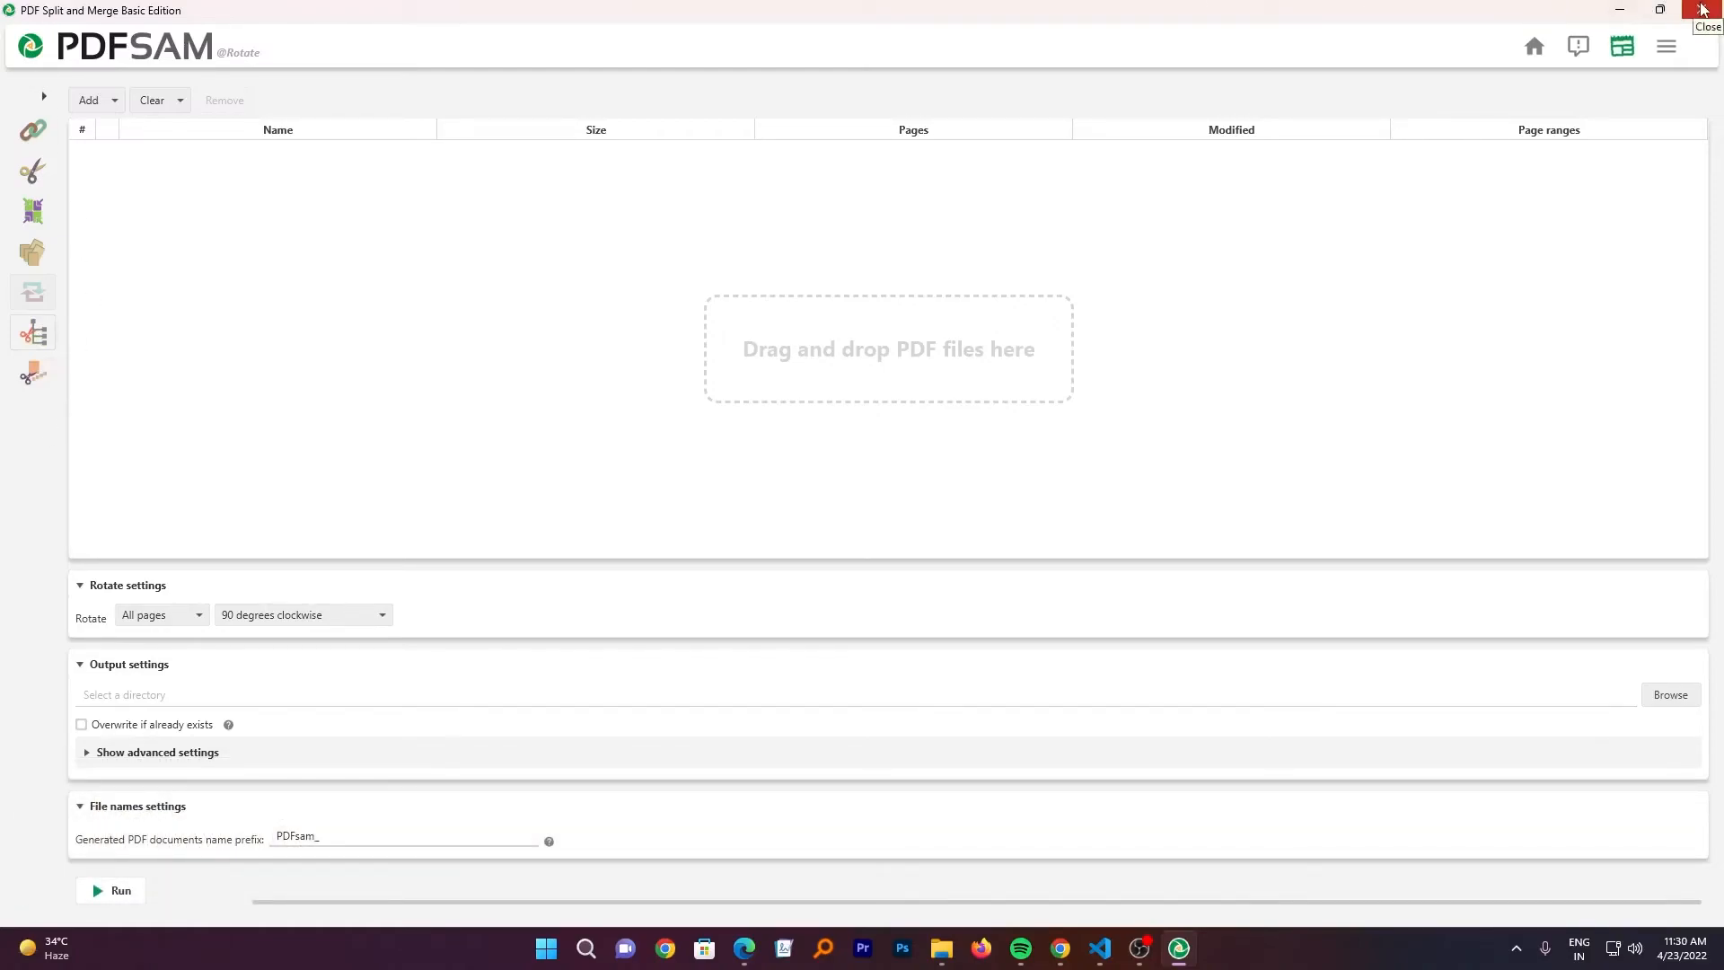